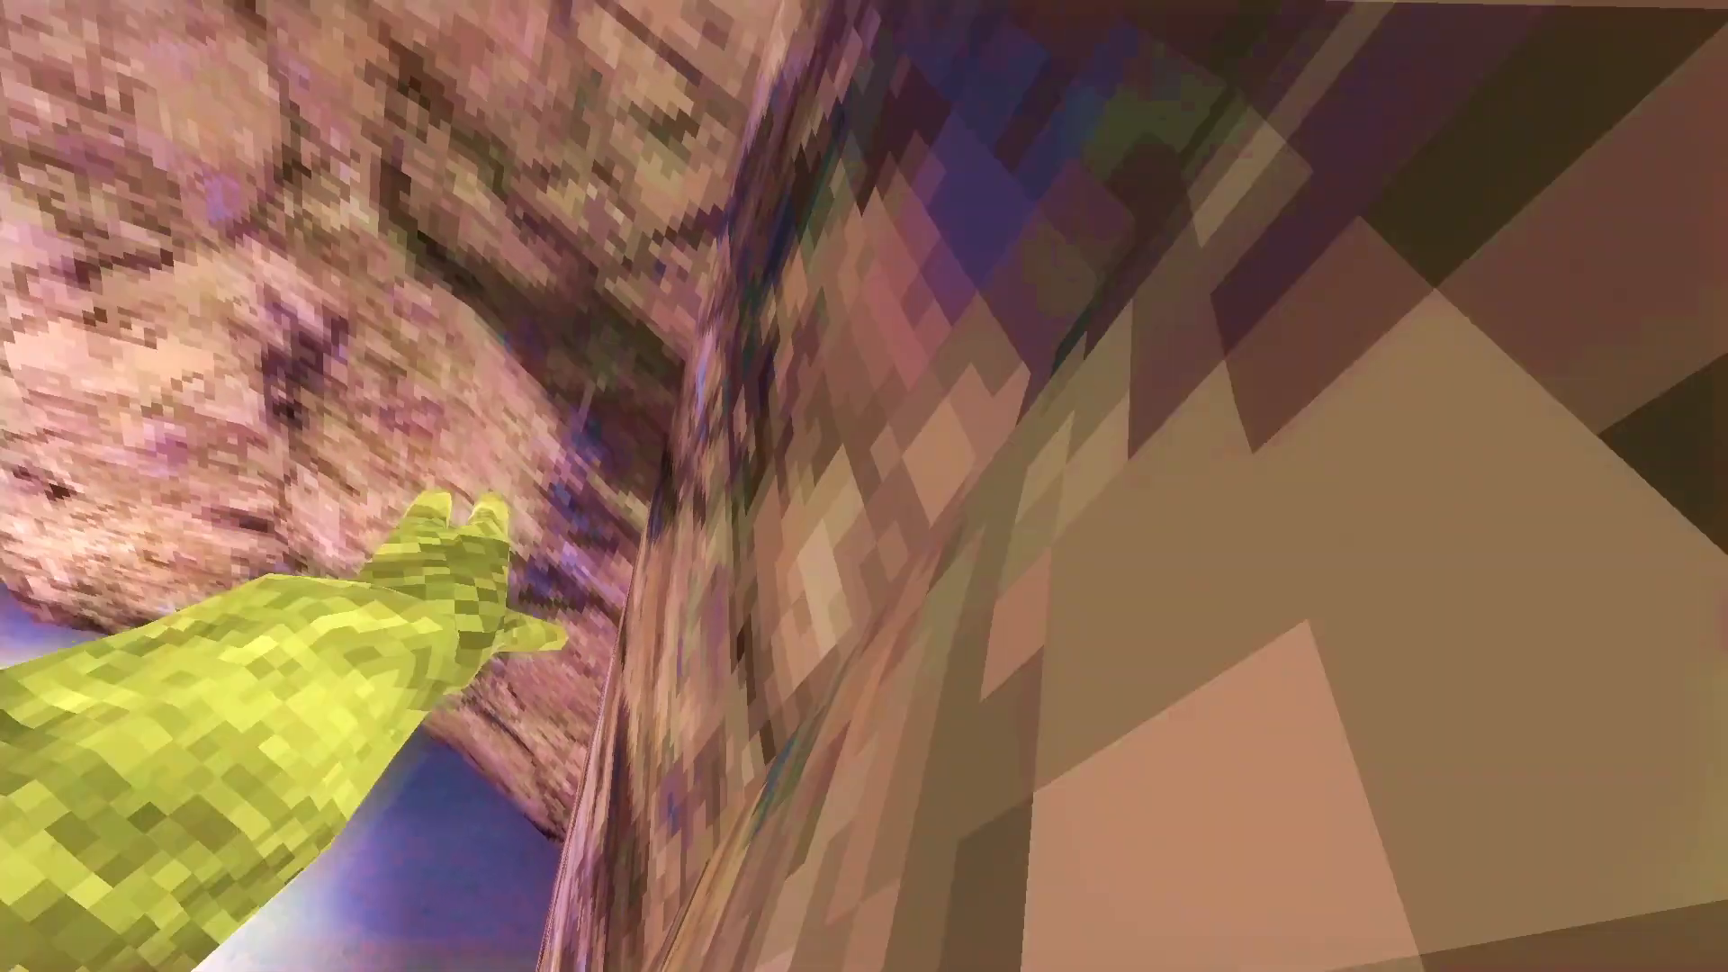
{"action": "mouse_move", "coordinate": [864, 486]}
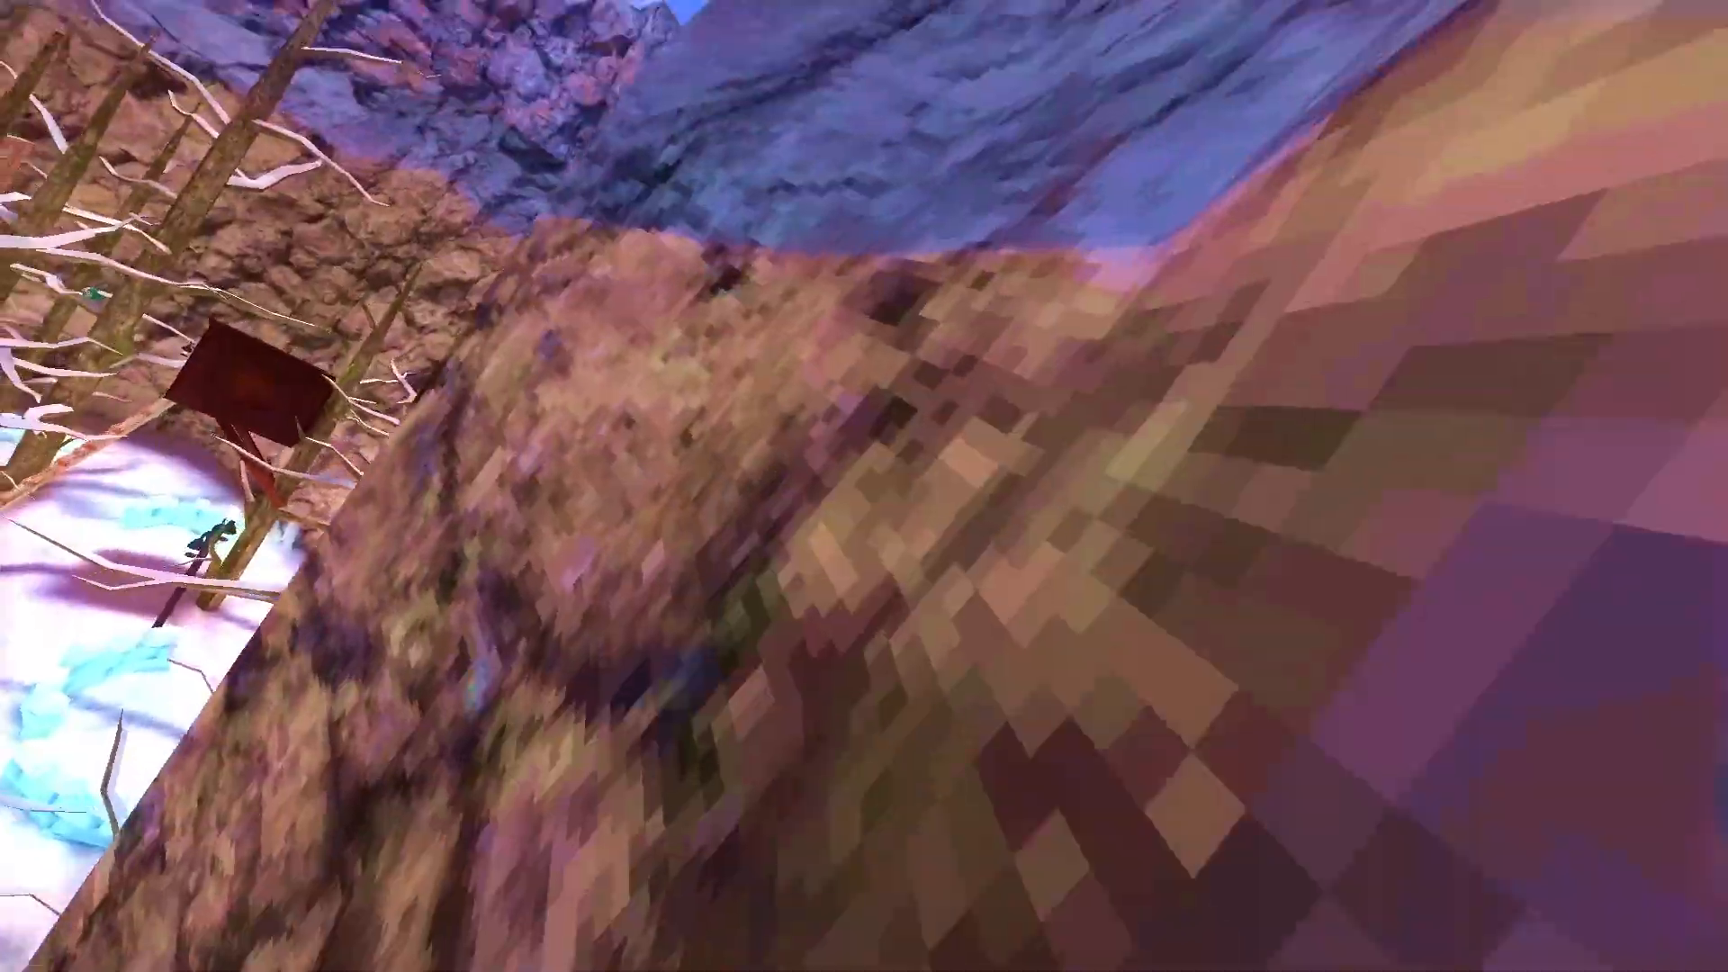
{"action": "mouse_move", "coordinate": [864, 486]}
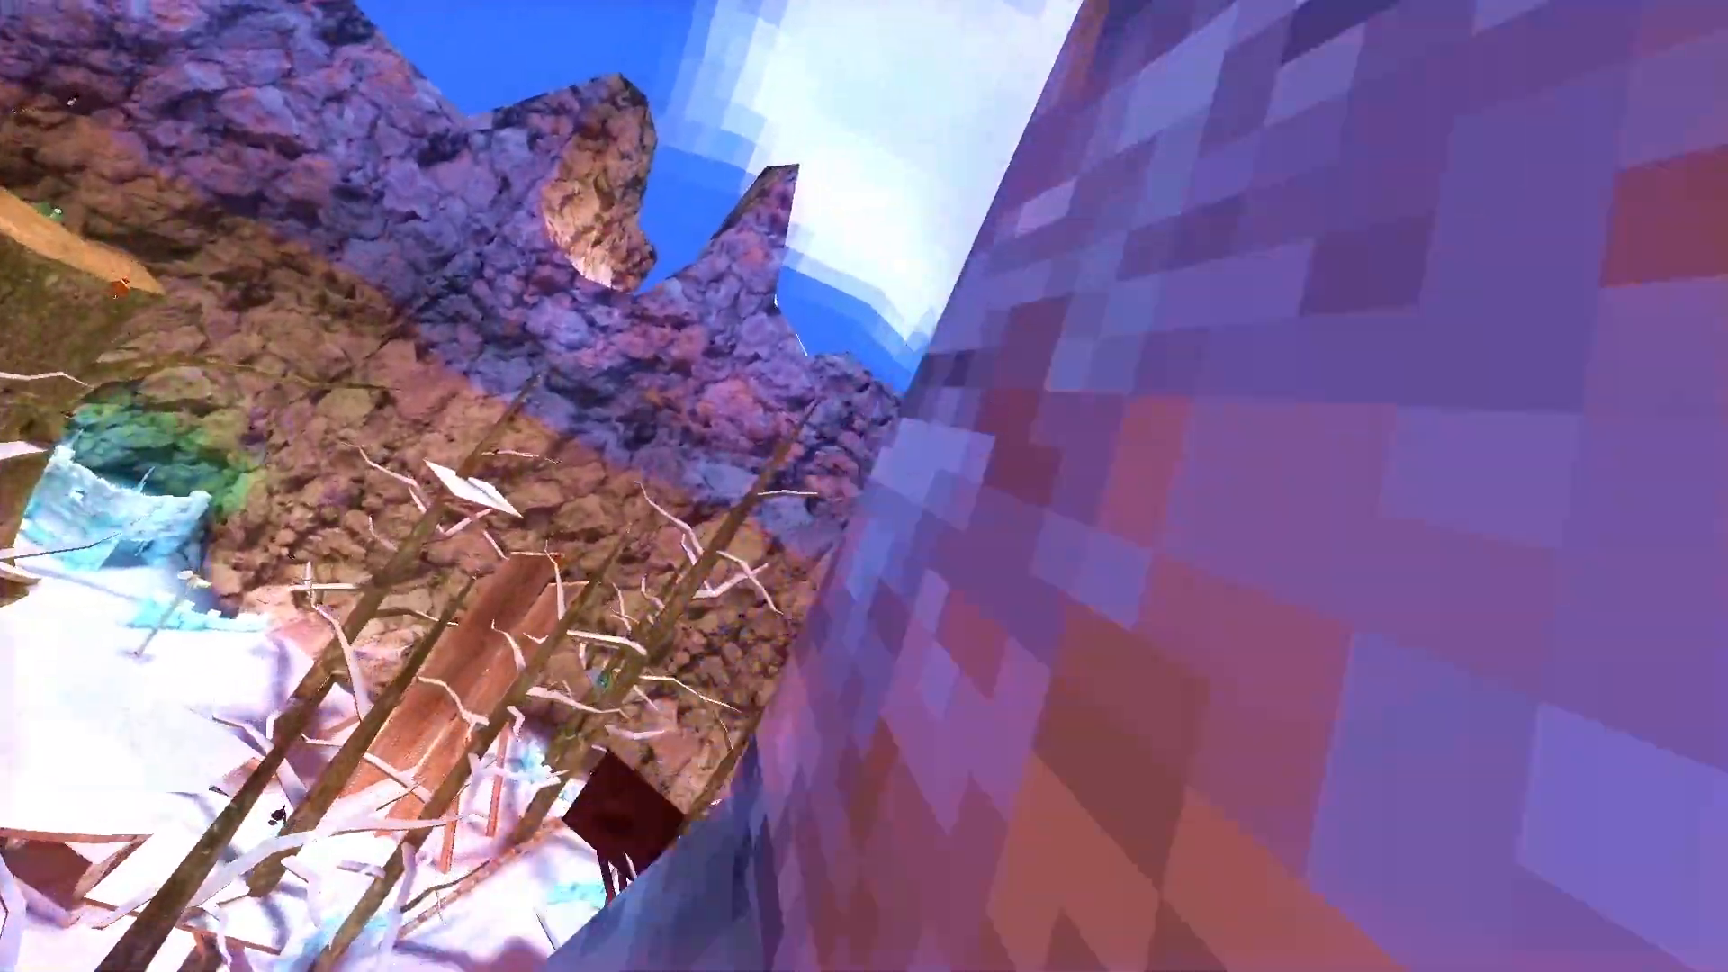
{"action": "mouse_move", "coordinate": [864, 486]}
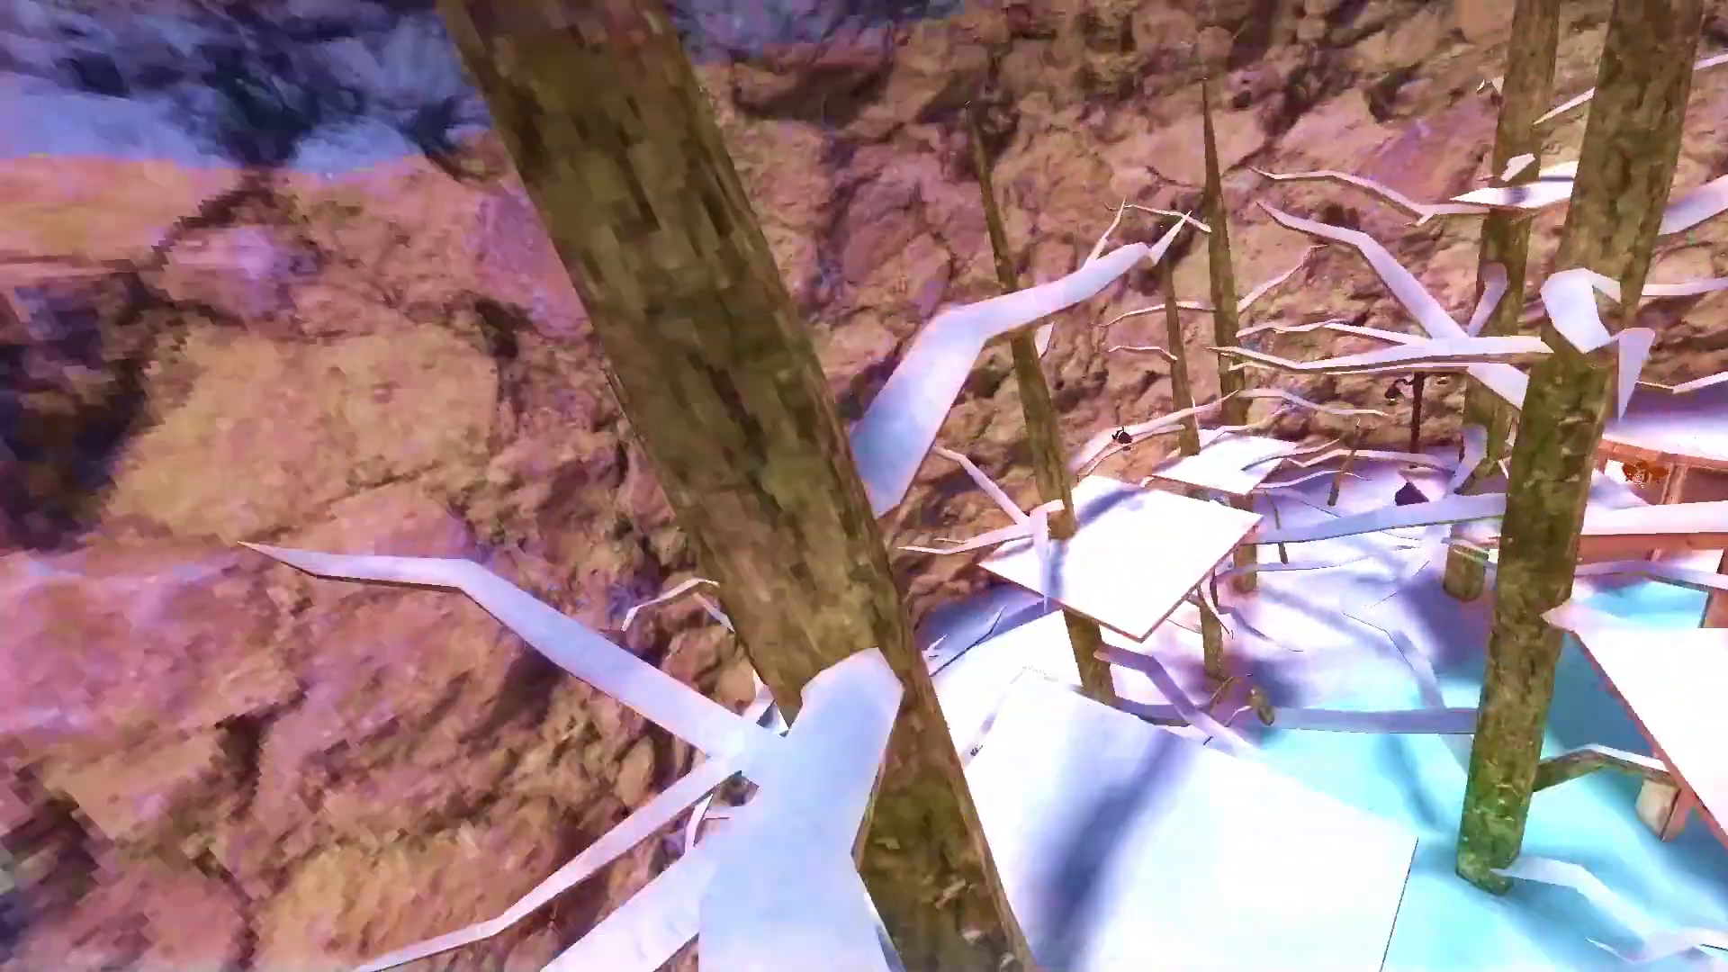
{"action": "mouse_move", "coordinate": [864, 486]}
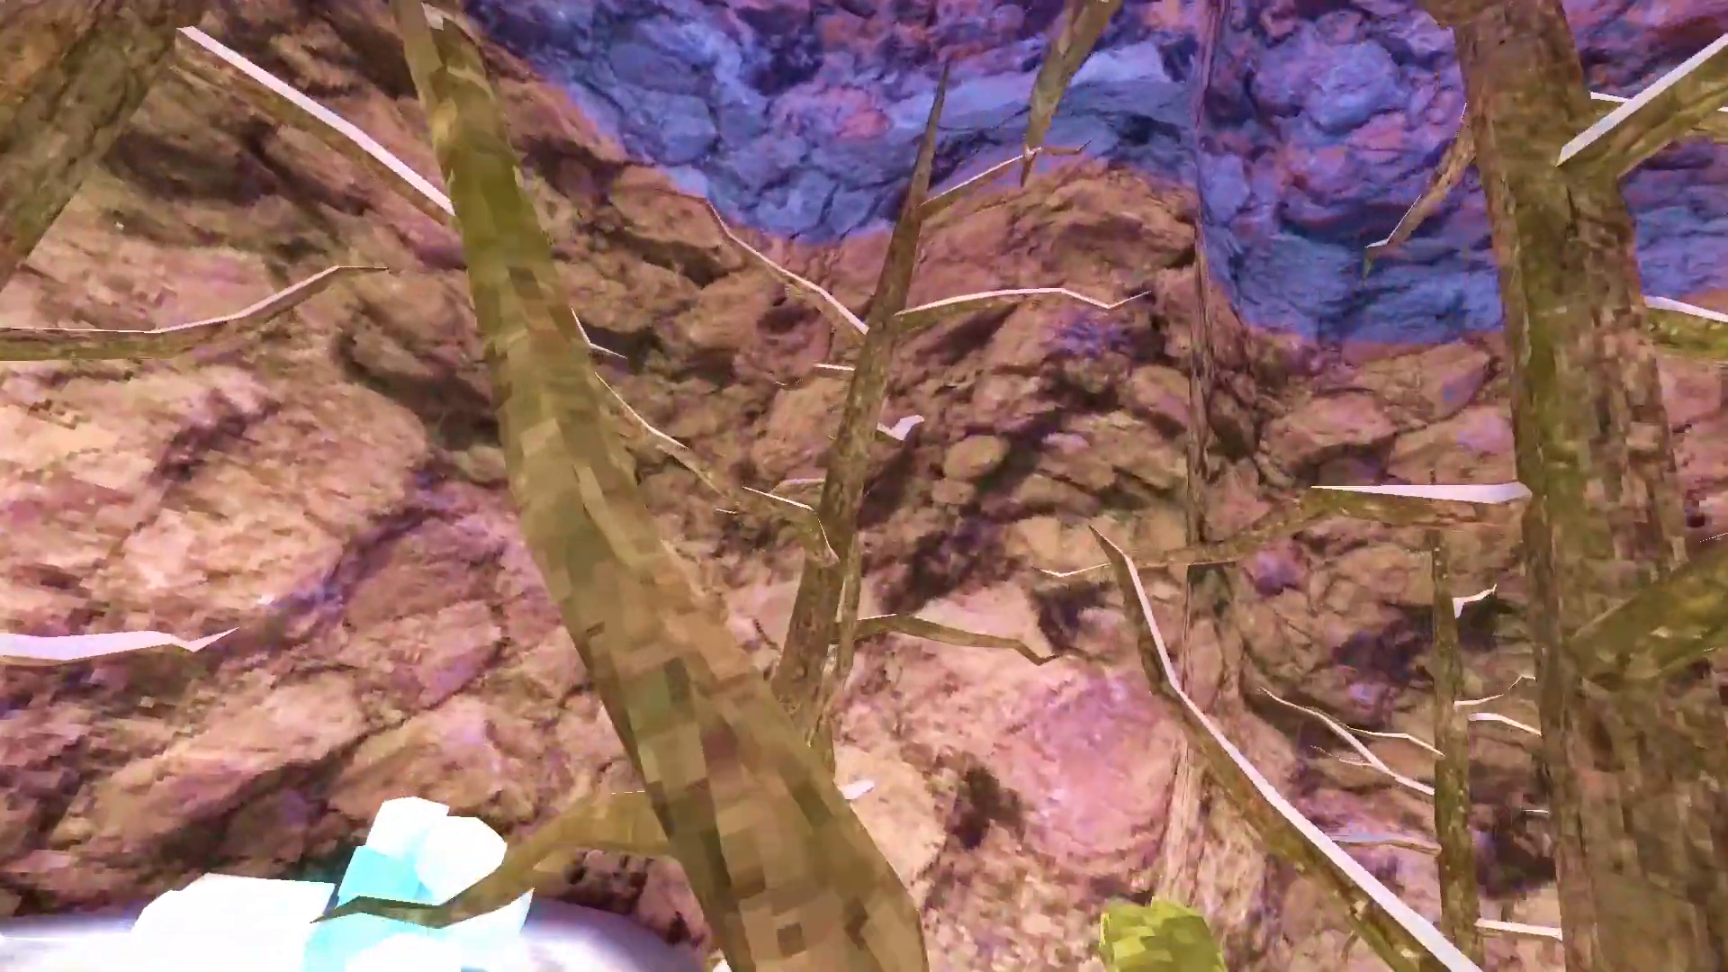
{"action": "mouse_move", "coordinate": [864, 486]}
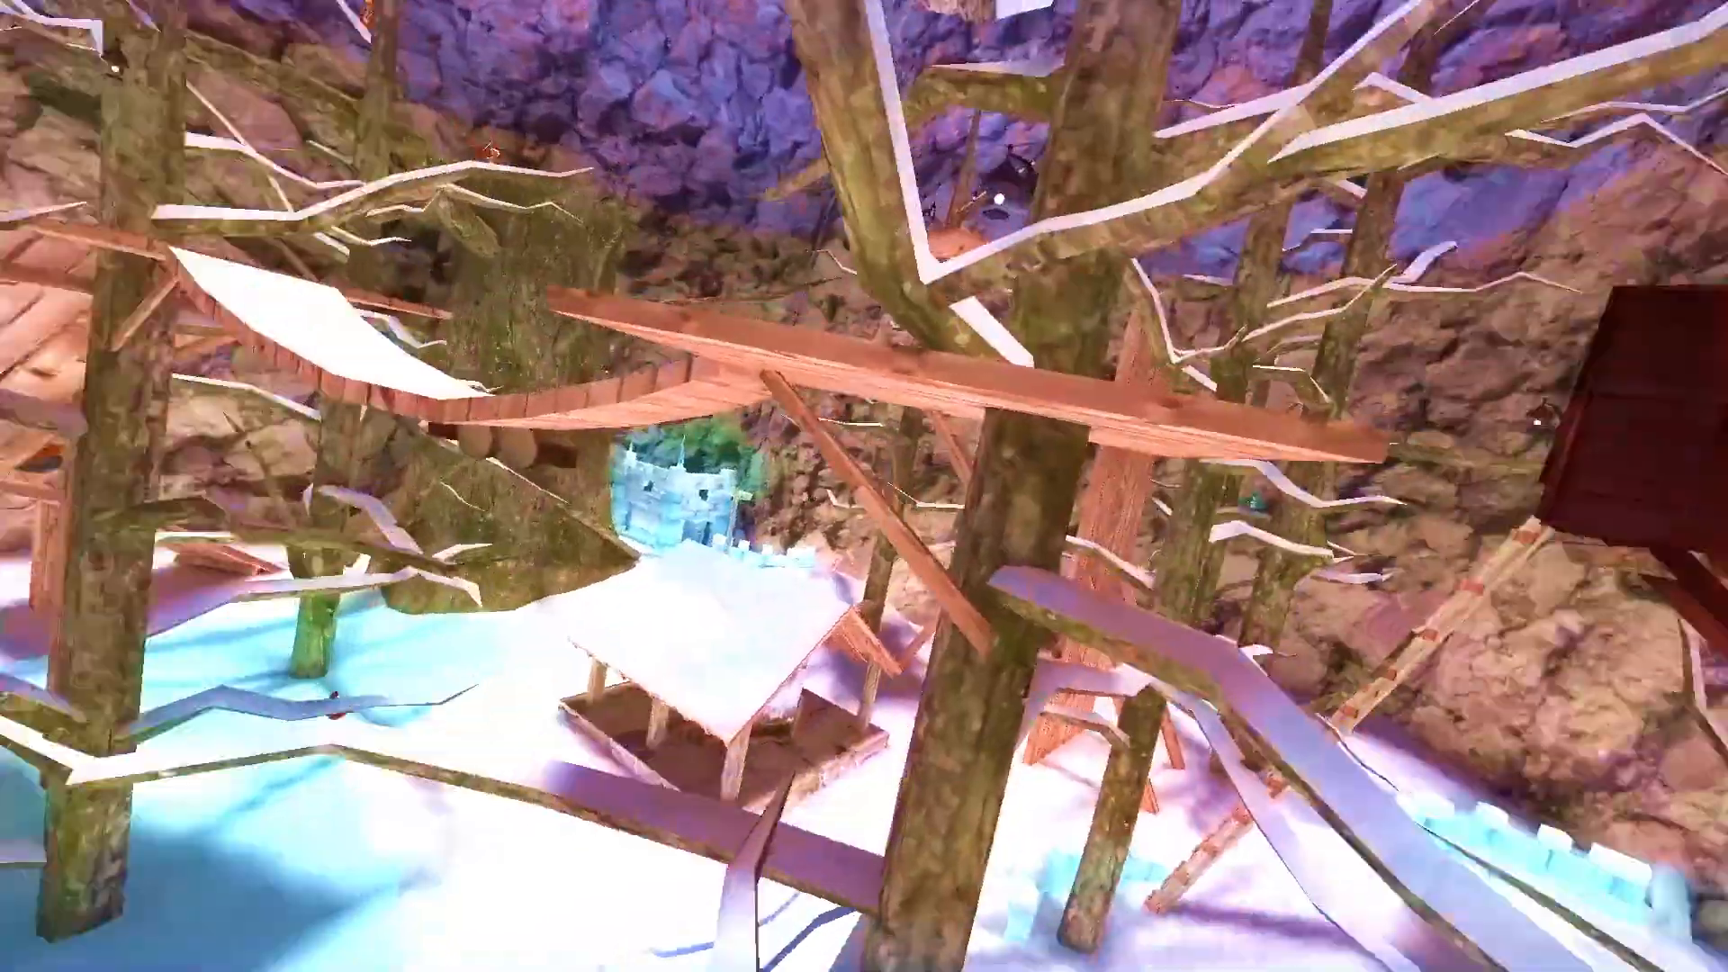
{"action": "mouse_move", "coordinate": [864, 486]}
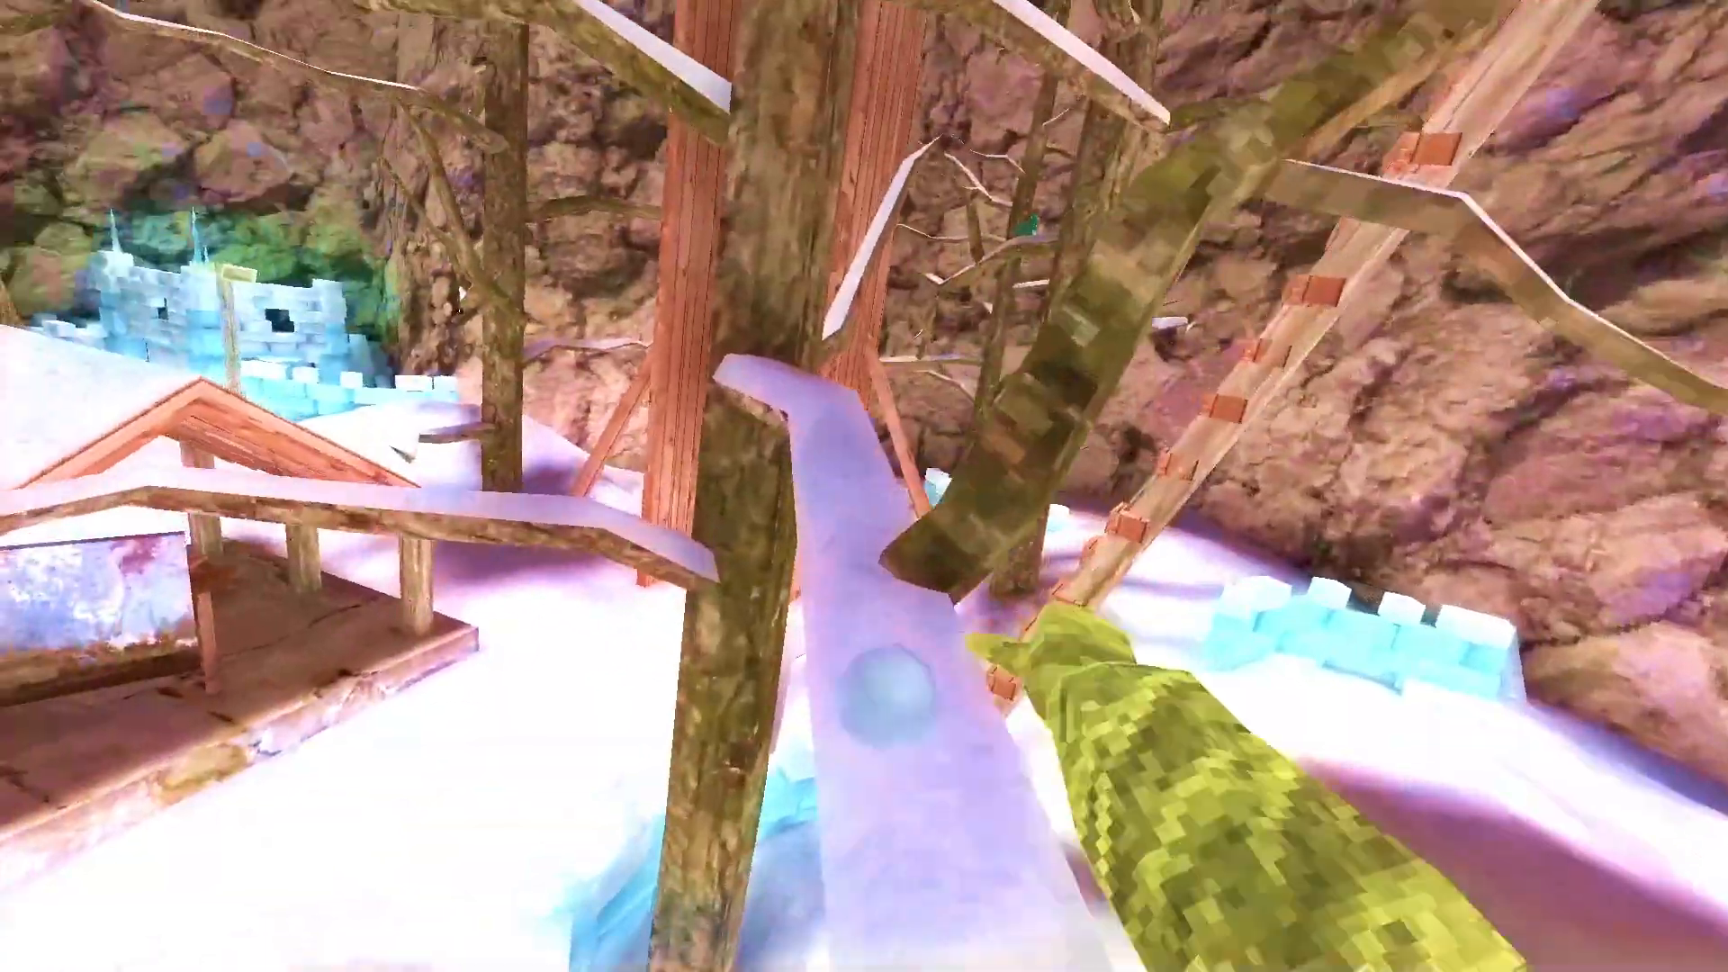
{"action": "mouse_move", "coordinate": [864, 486]}
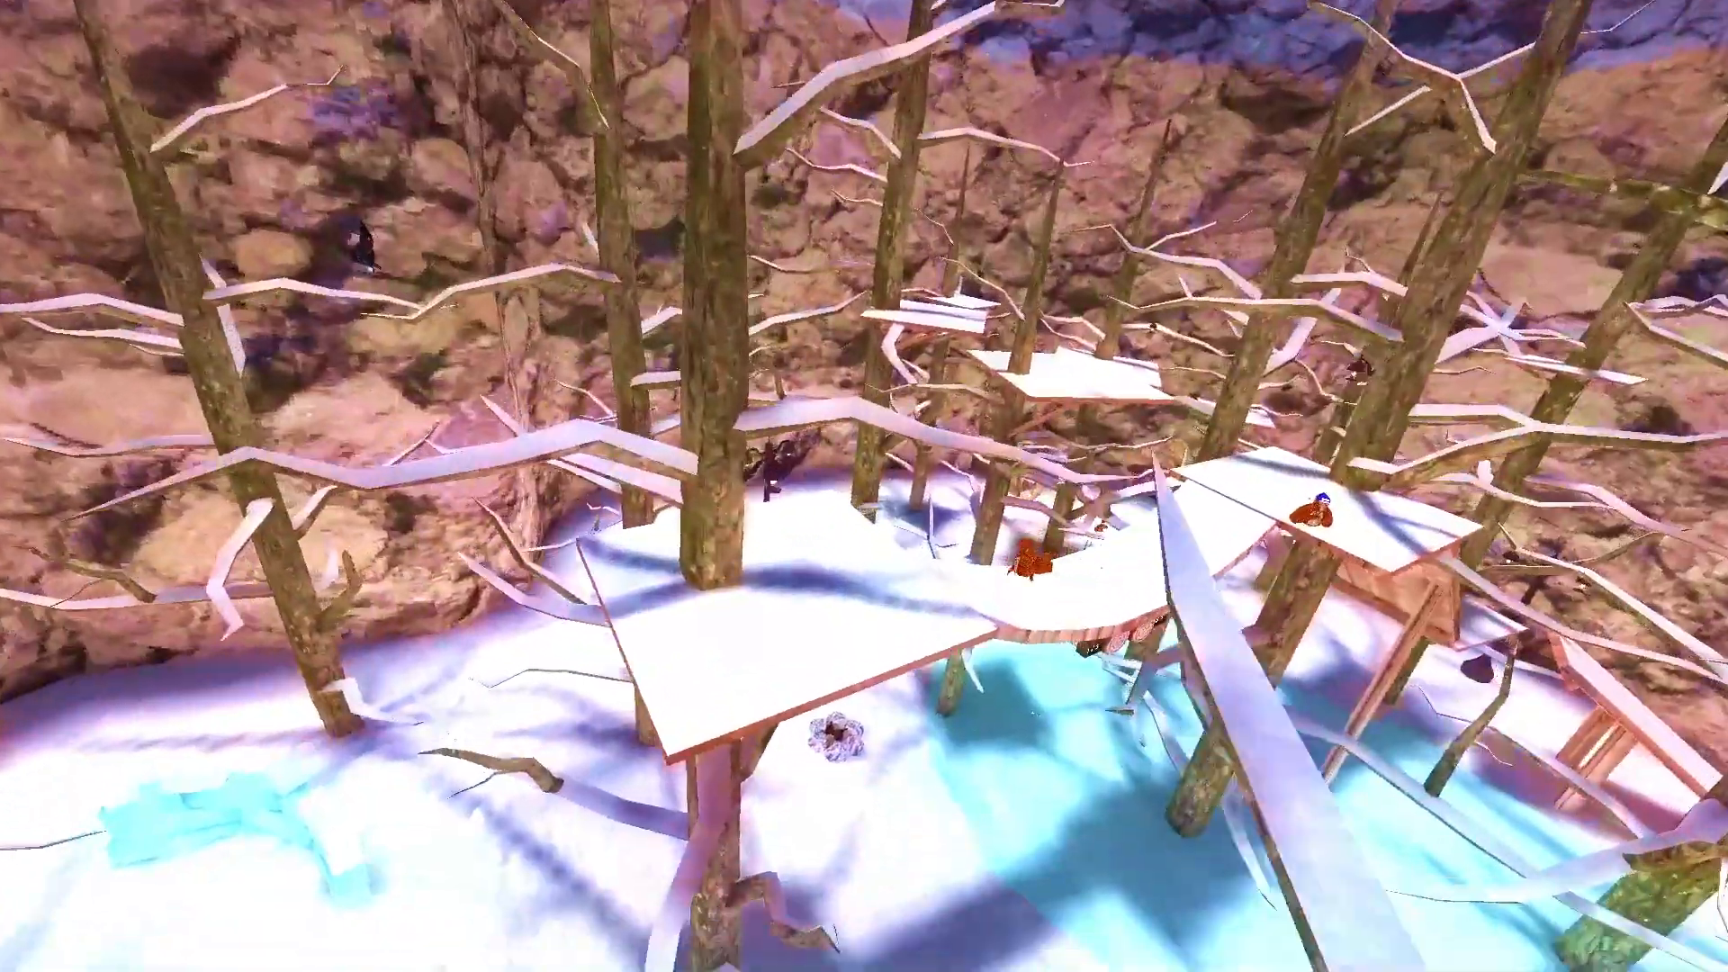
{"action": "mouse_move", "coordinate": [864, 486]}
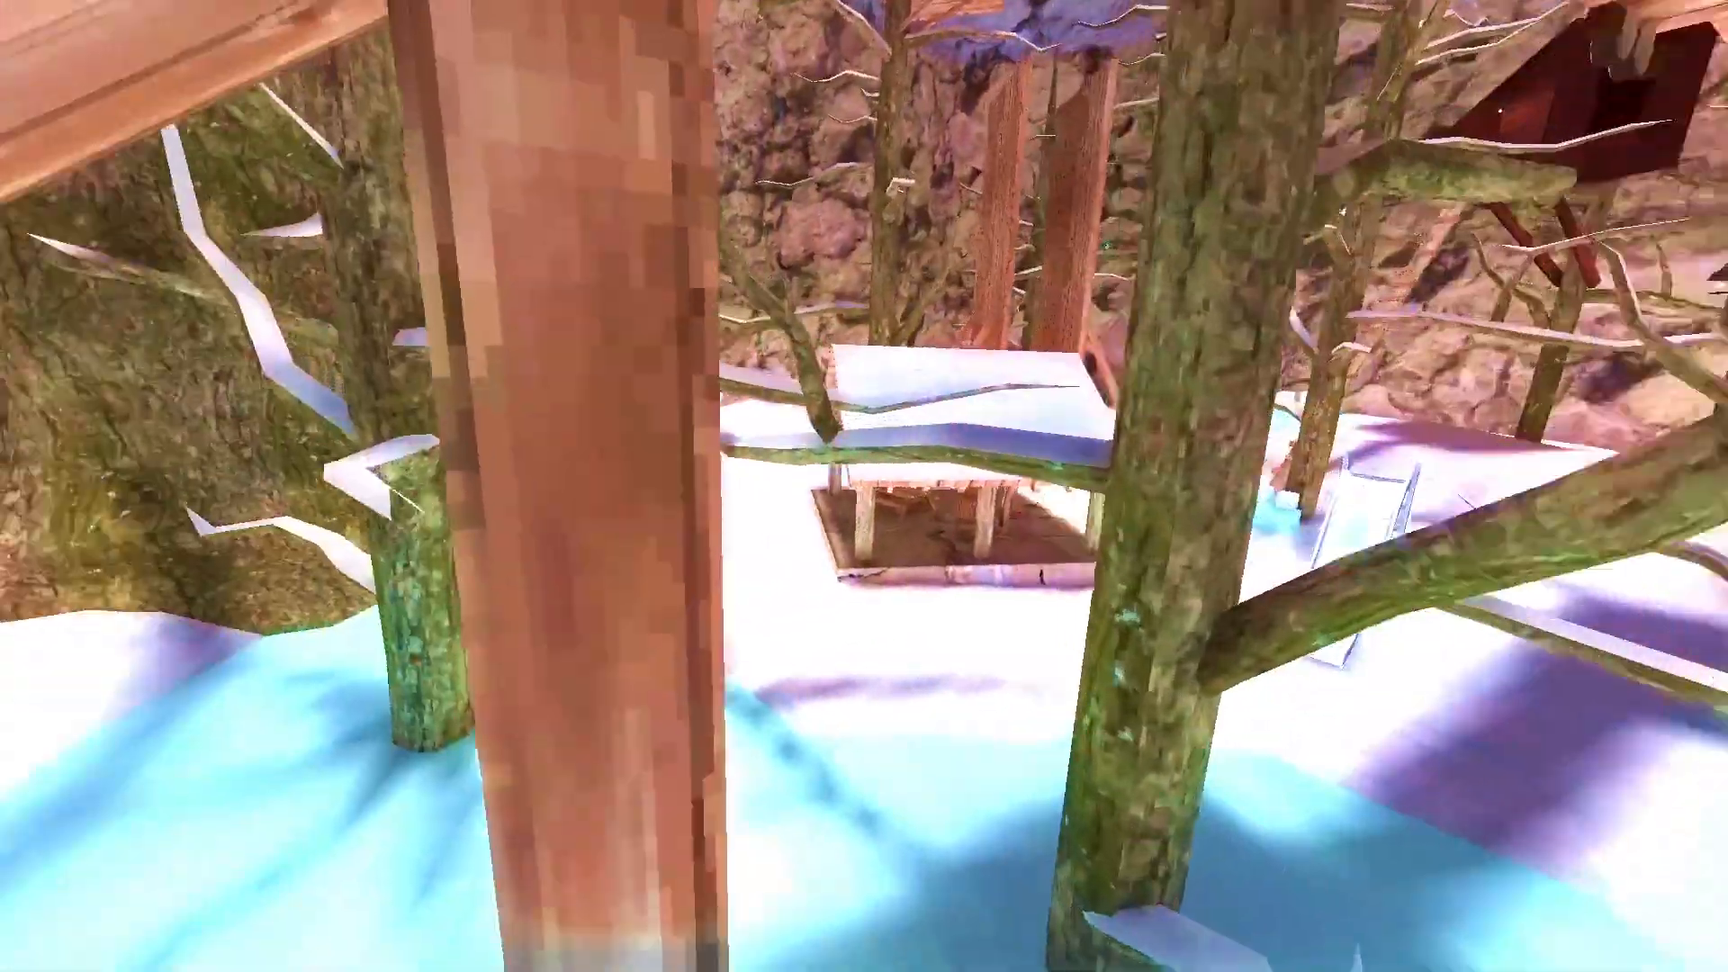
{"action": "mouse_move", "coordinate": [864, 486]}
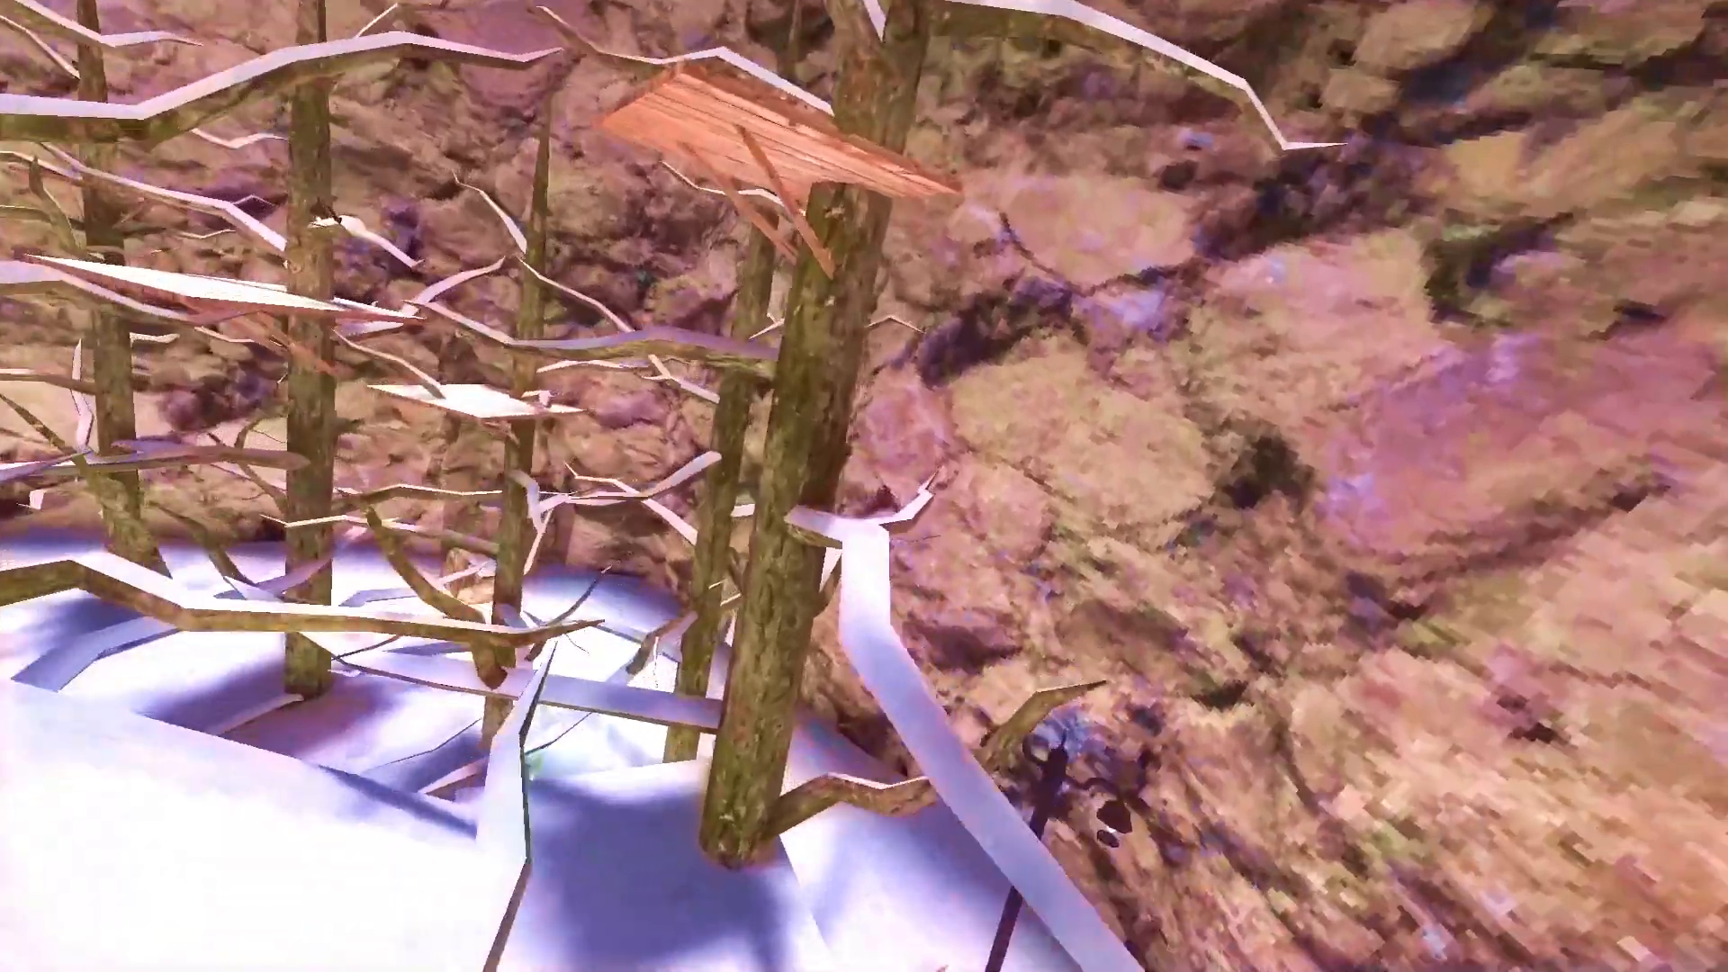
{"action": "mouse_move", "coordinate": [863, 486]}
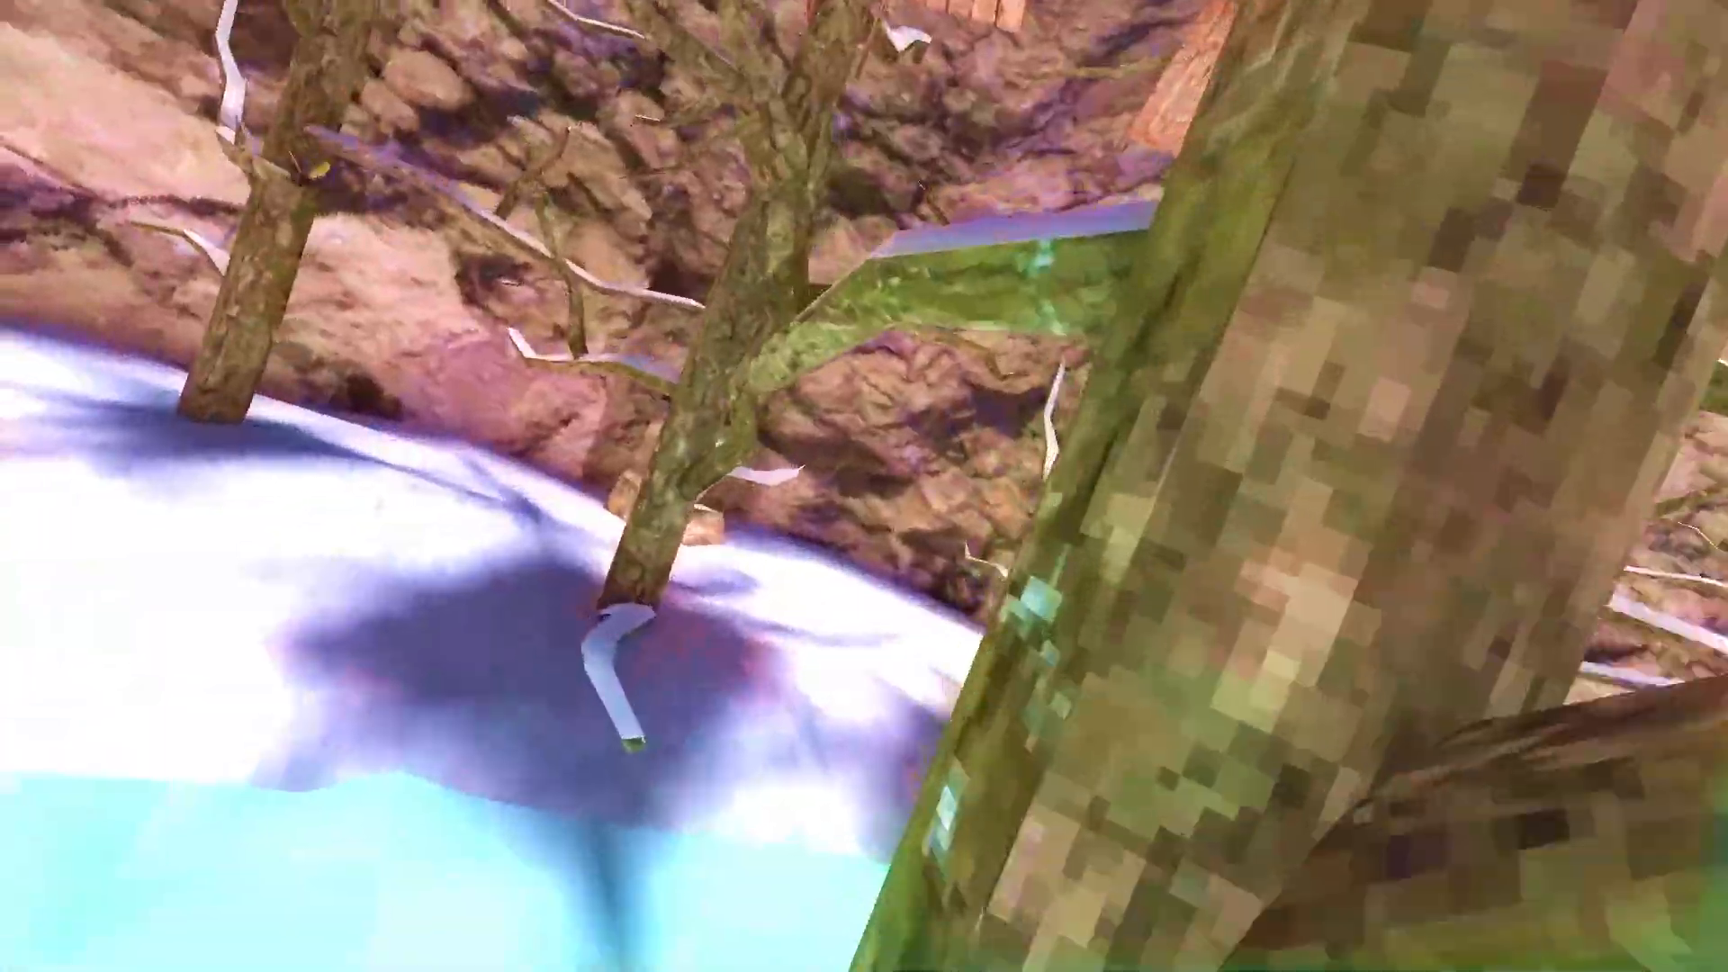
{"action": "mouse_move", "coordinate": [864, 486]}
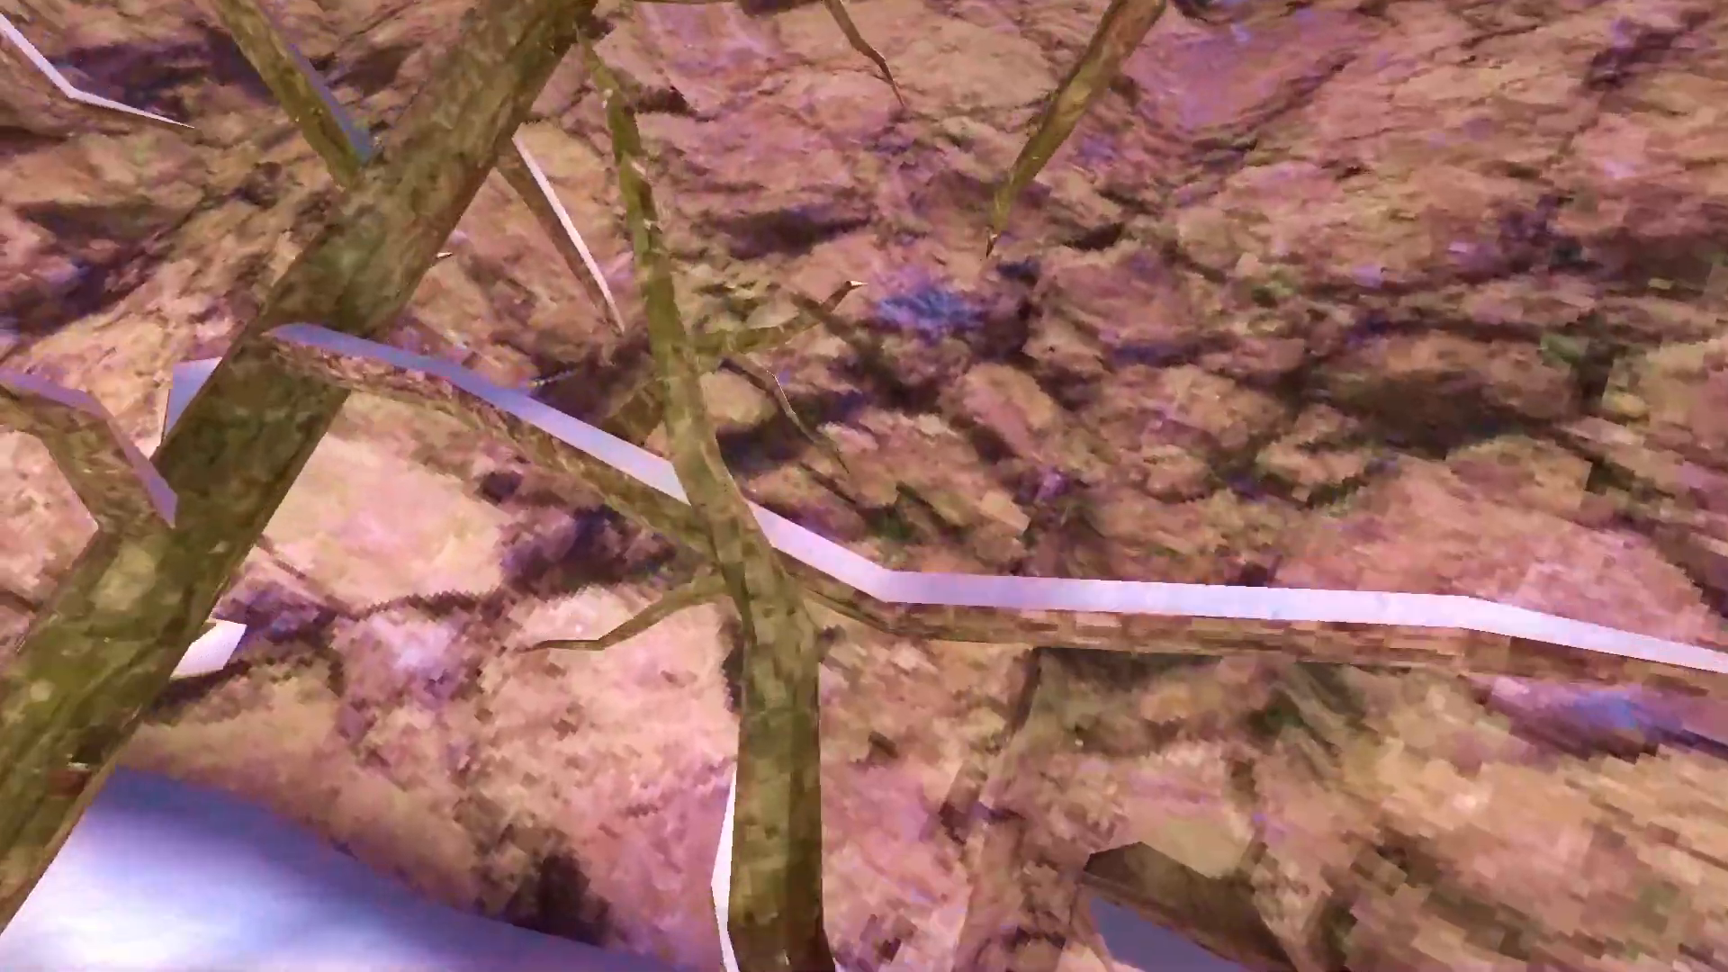
{"action": "mouse_move", "coordinate": [863, 486]}
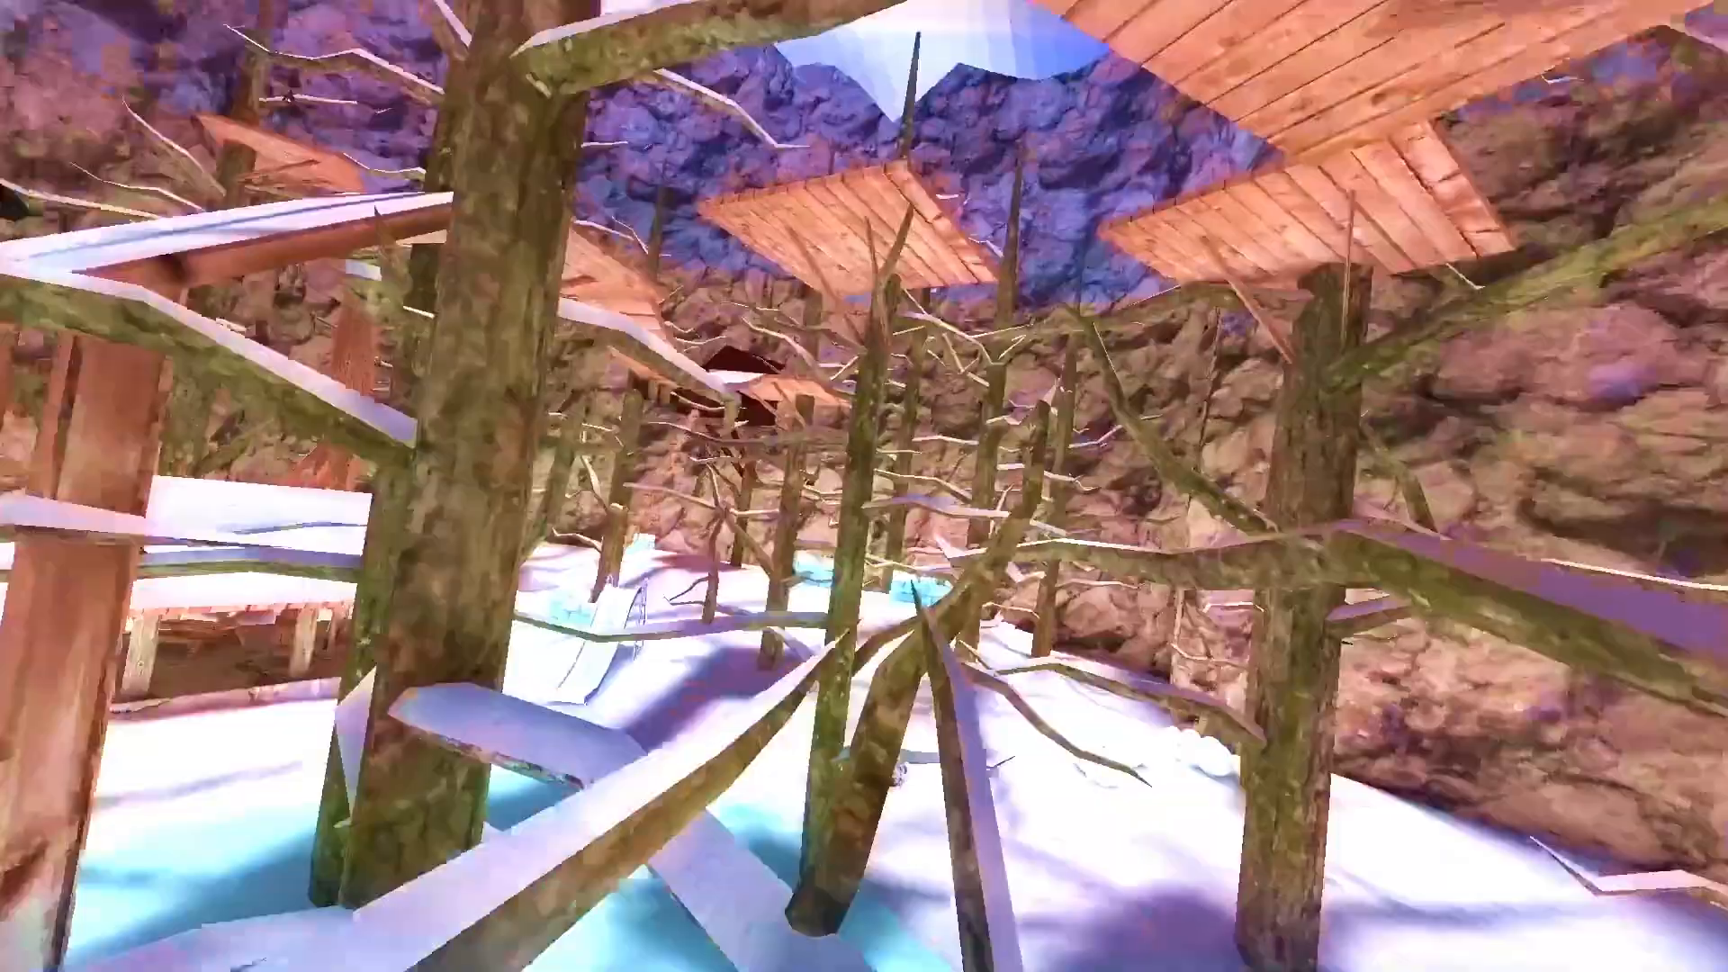
{"action": "mouse_move", "coordinate": [864, 486]}
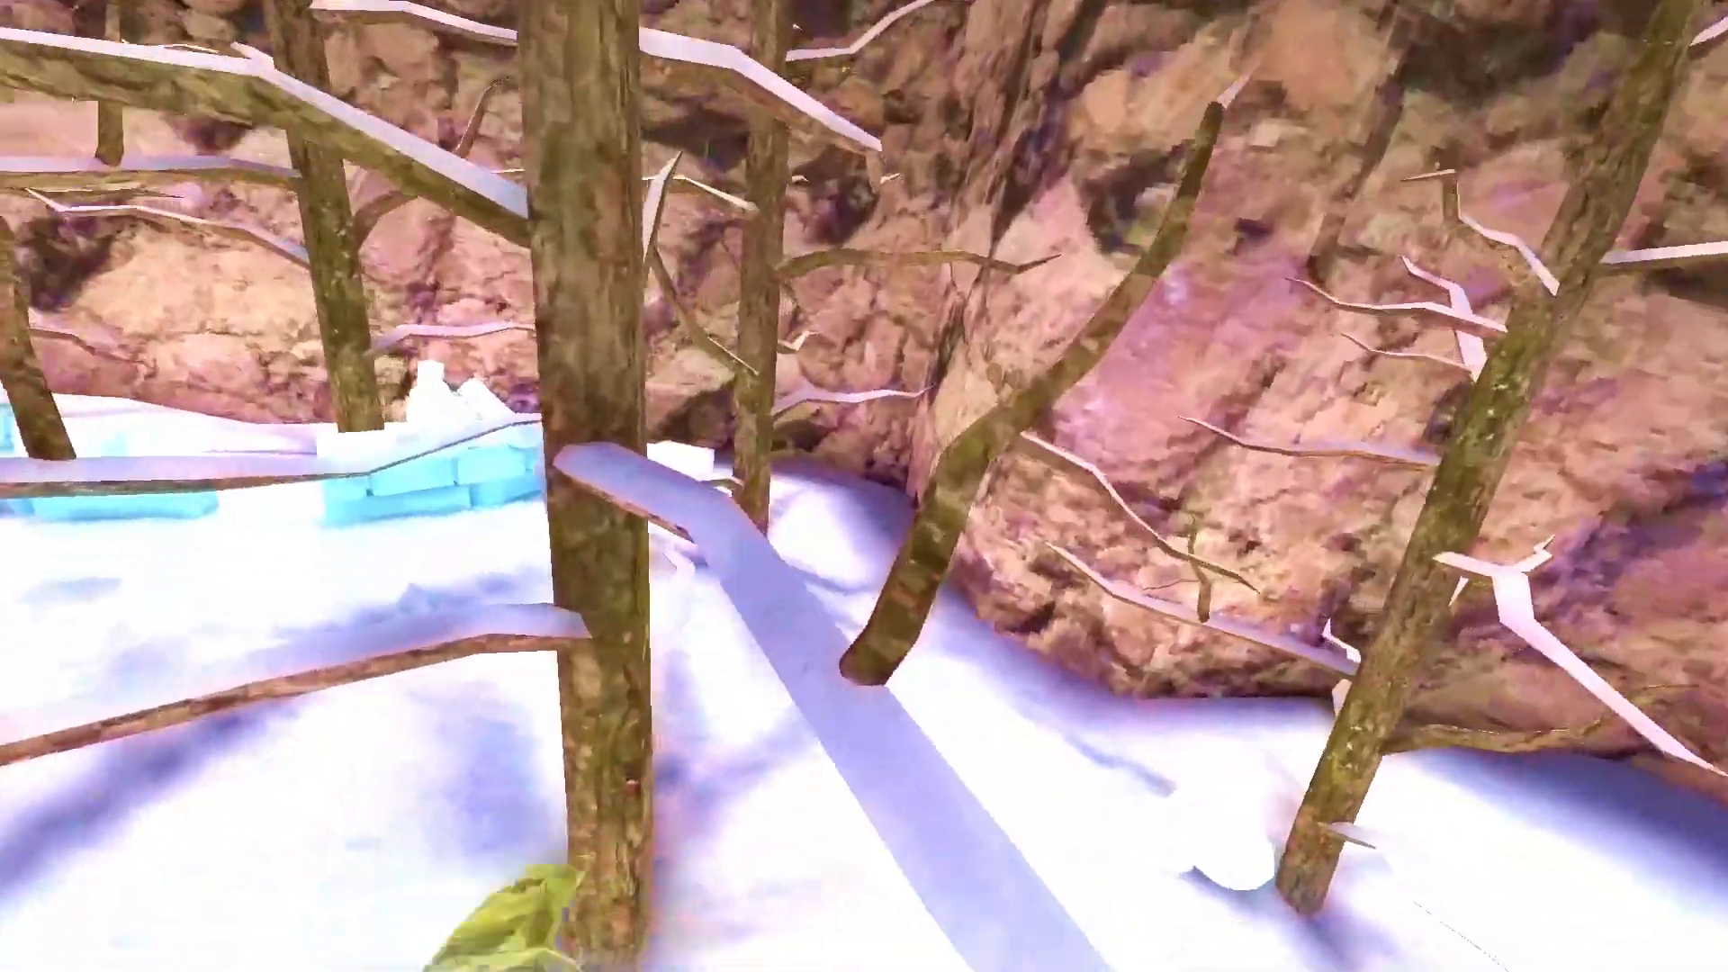
{"action": "mouse_move", "coordinate": [864, 486]}
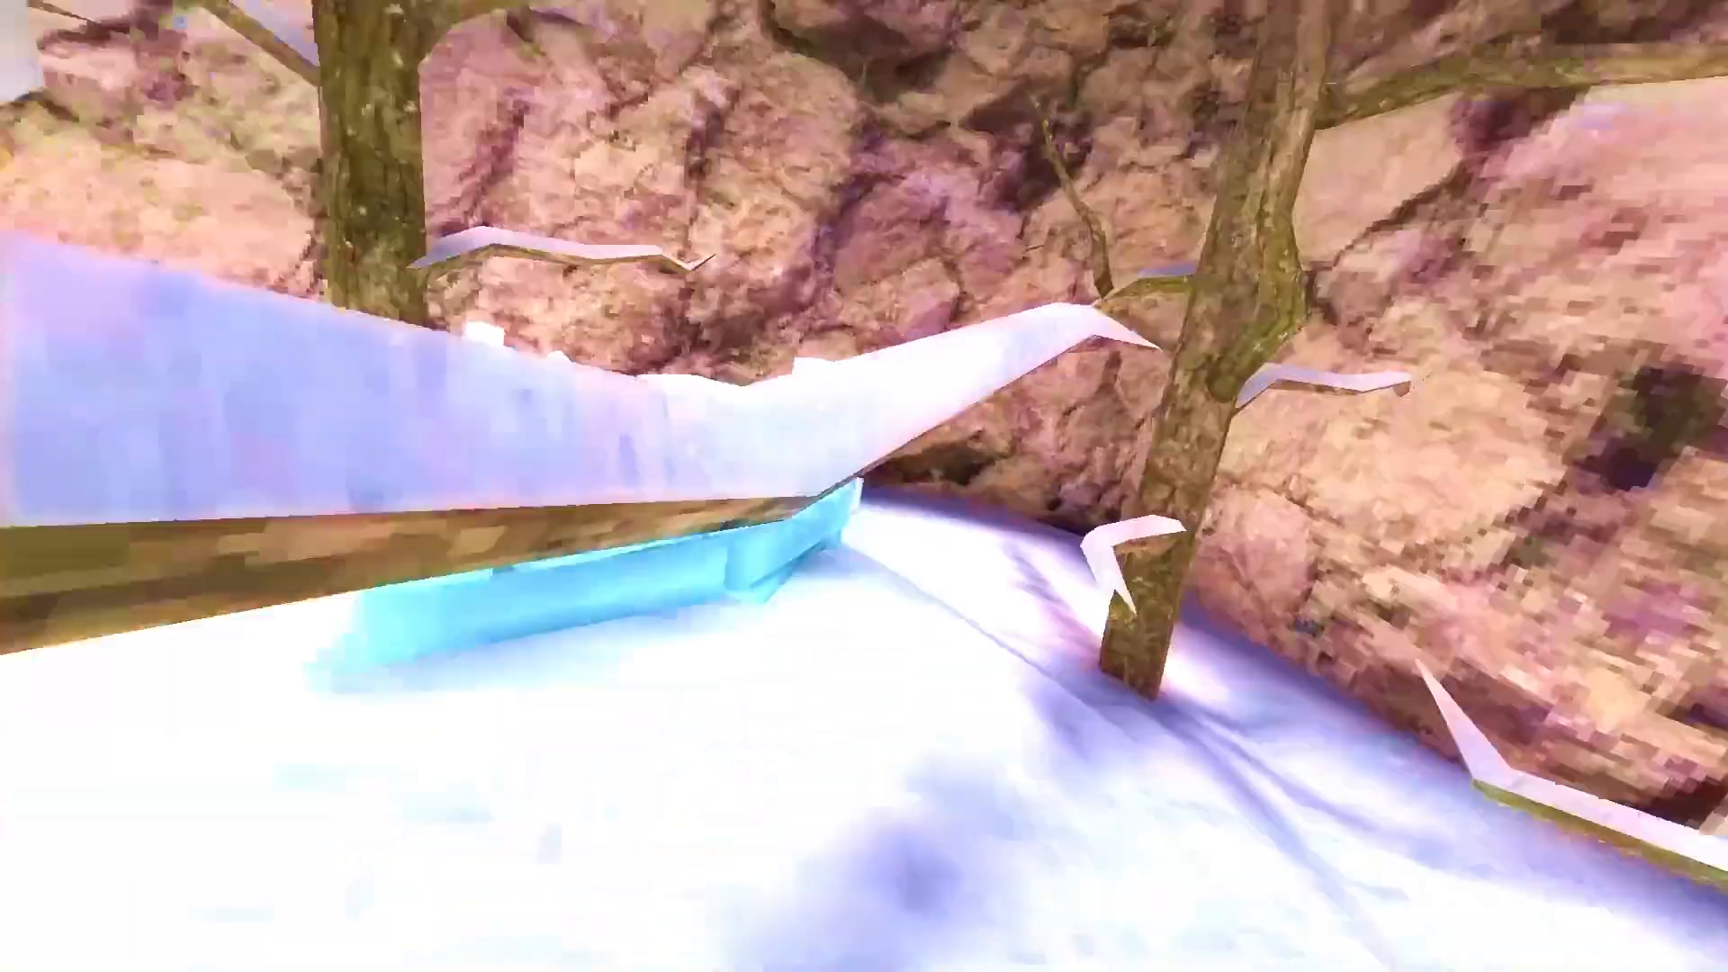
{"action": "mouse_move", "coordinate": [864, 486]}
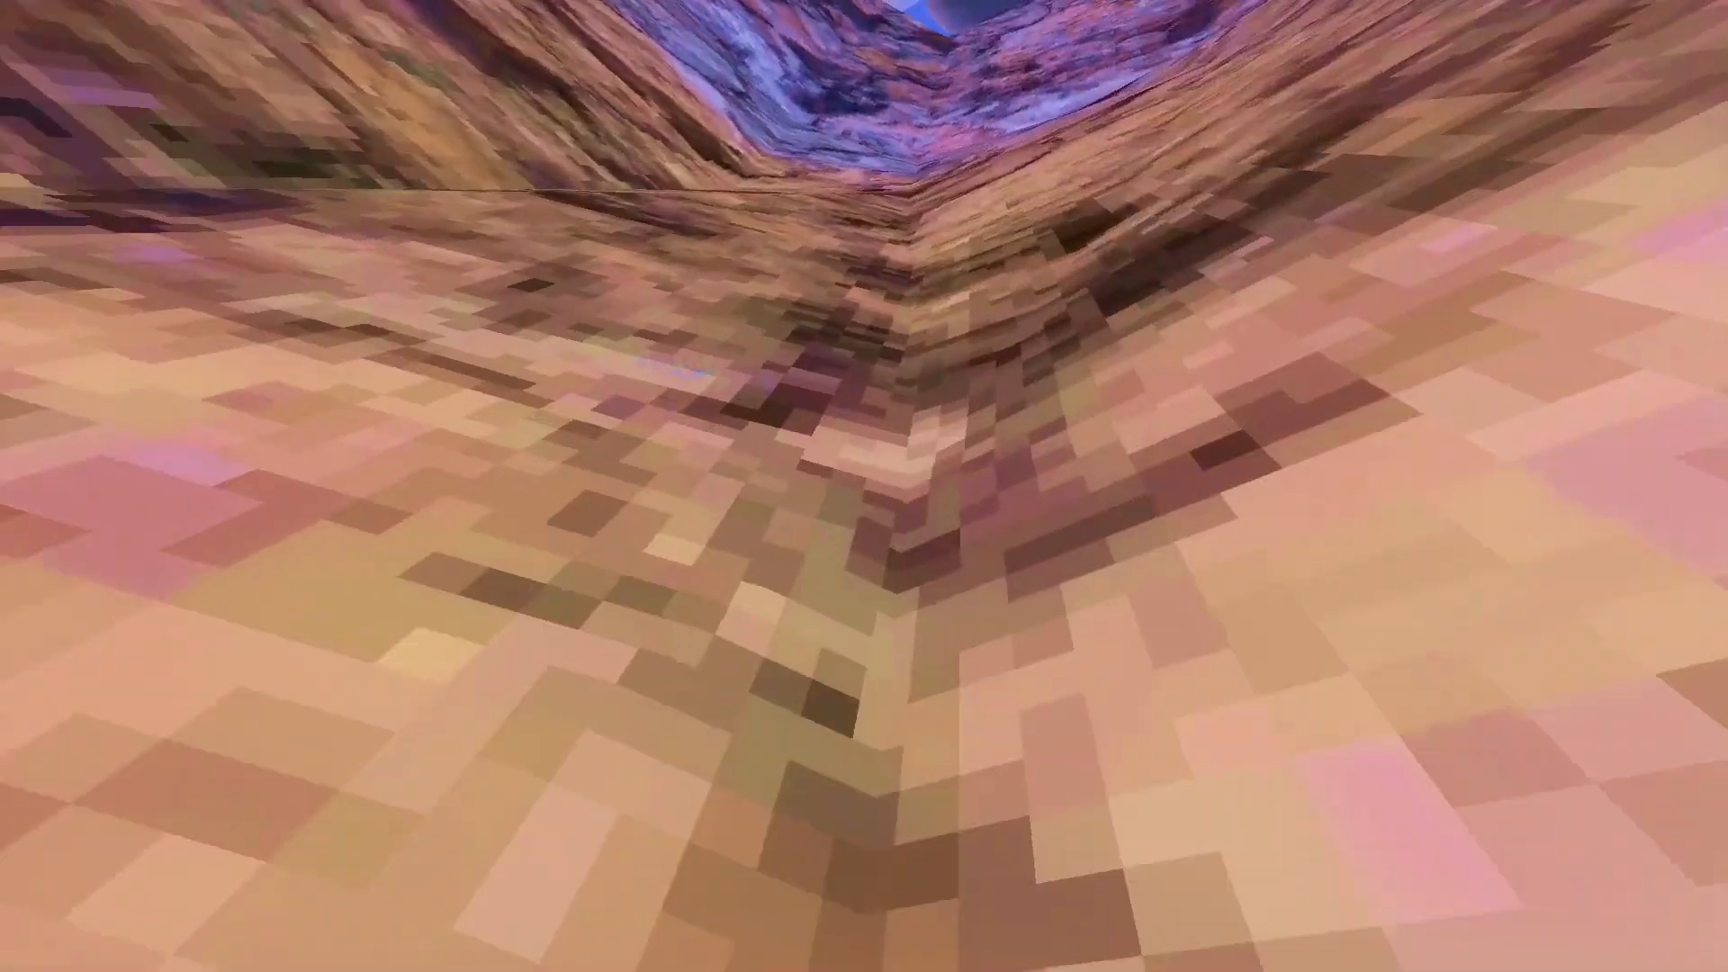
{"action": "mouse_move", "coordinate": [864, 486]}
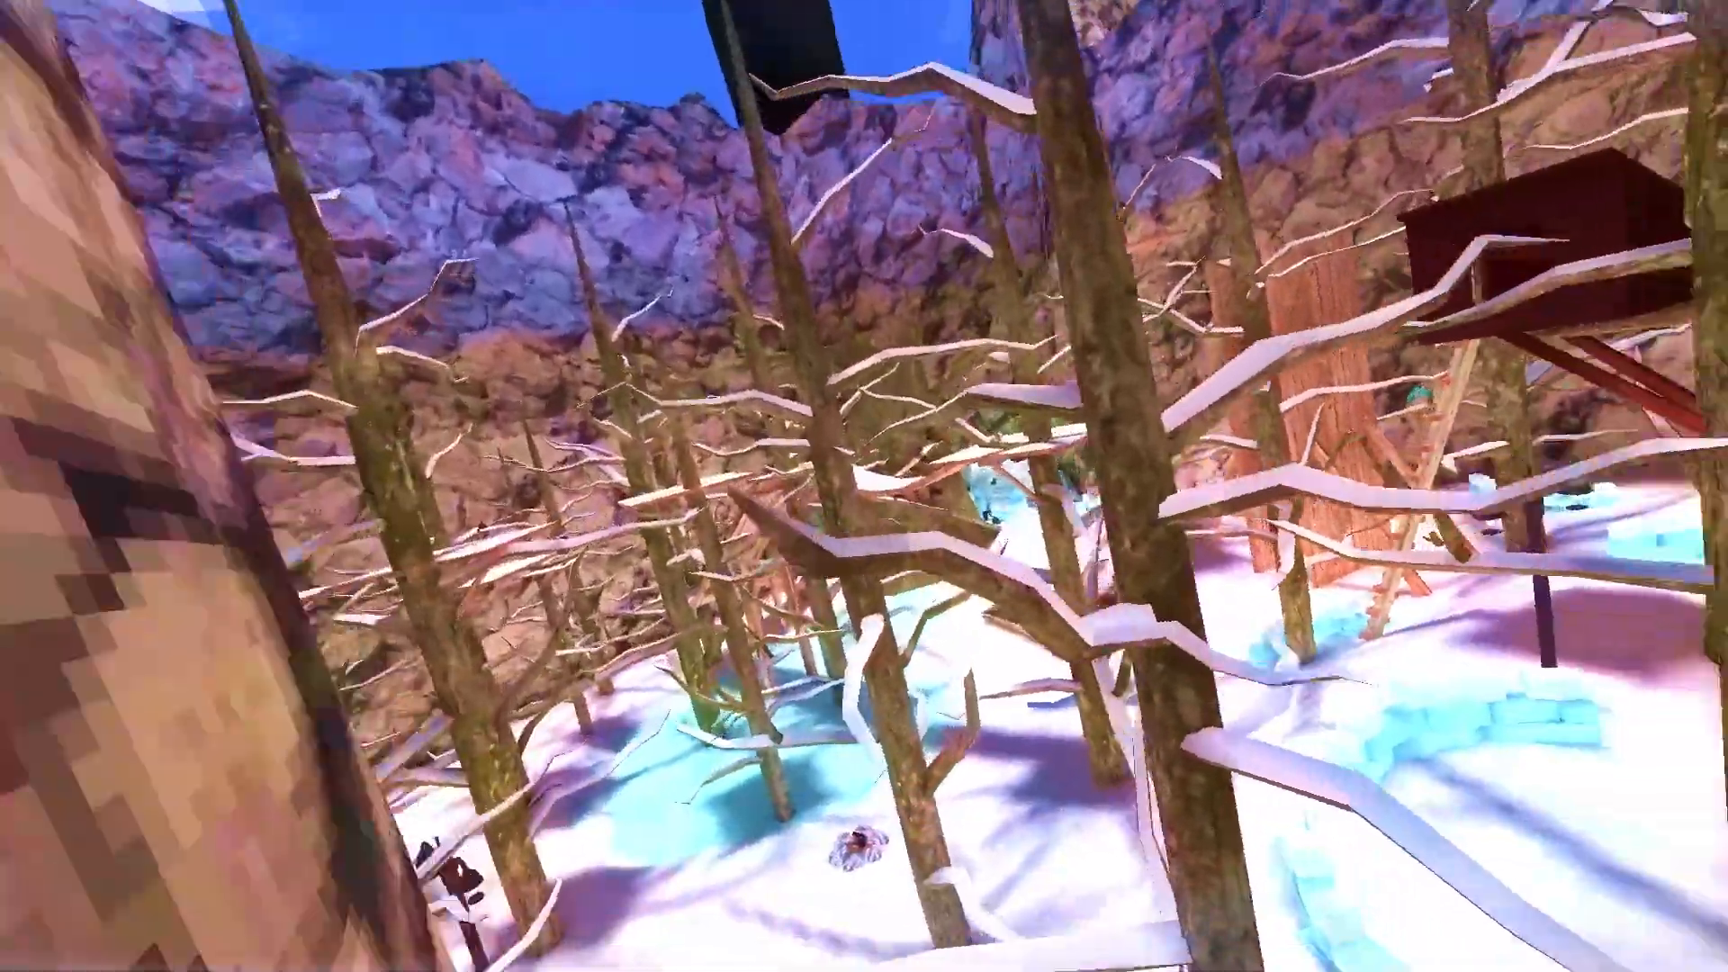
{"action": "mouse_move", "coordinate": [864, 486]}
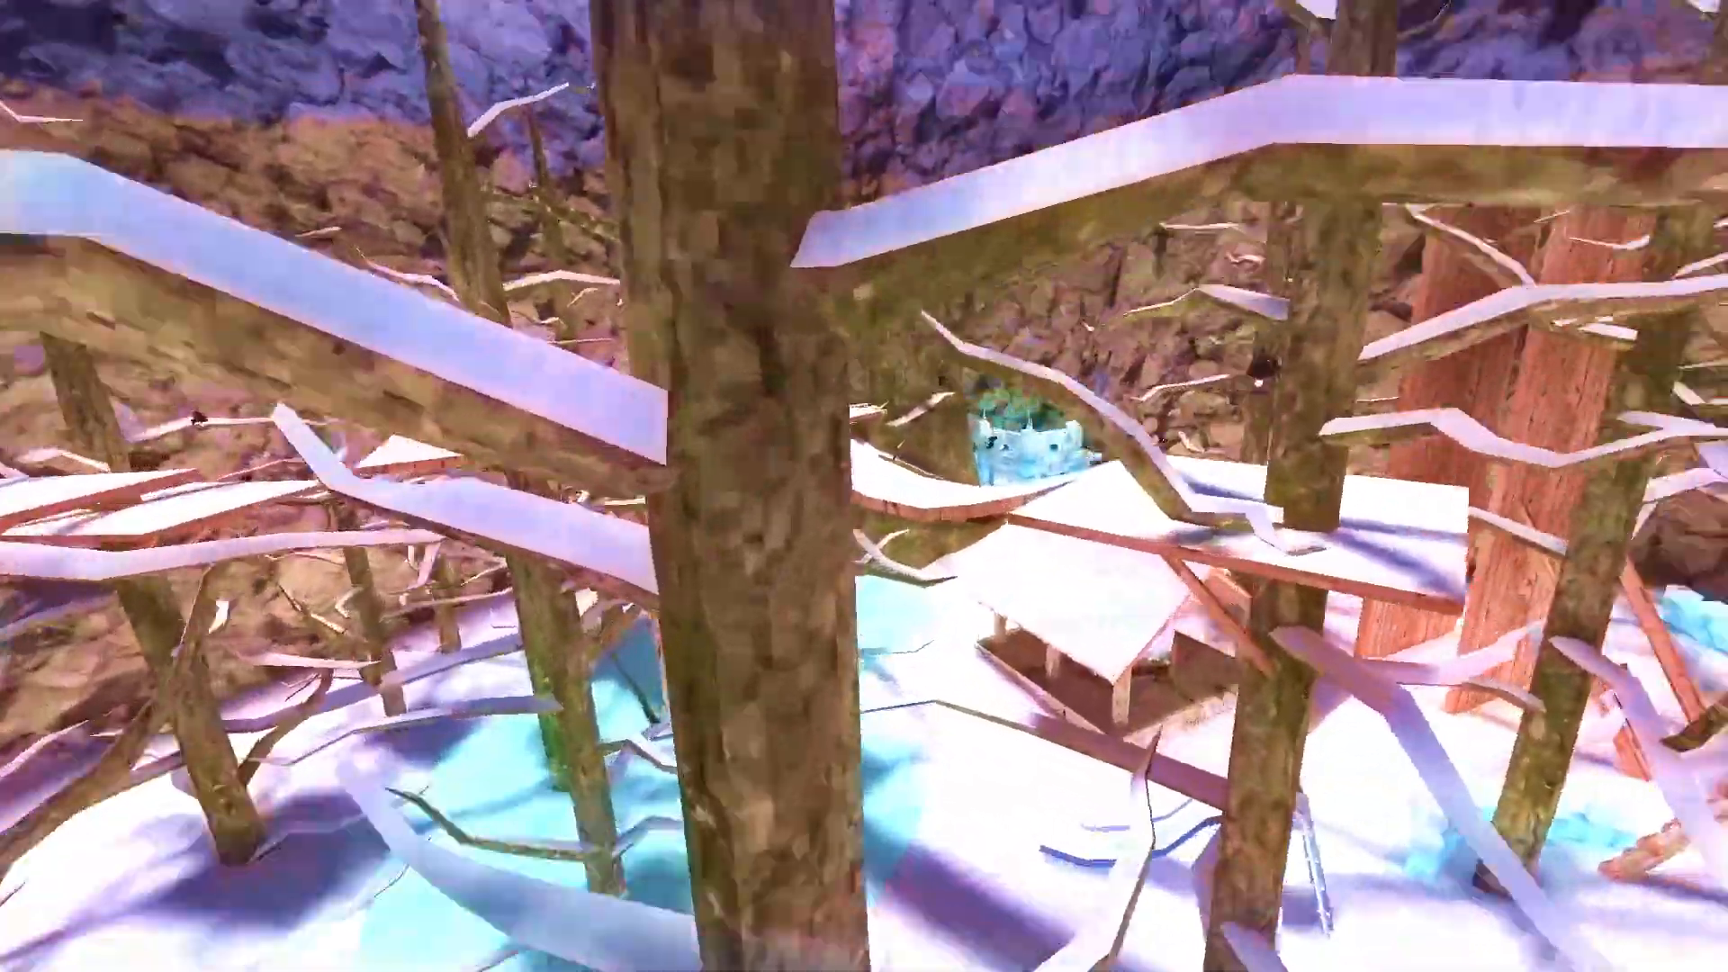
{"action": "mouse_move", "coordinate": [864, 486]}
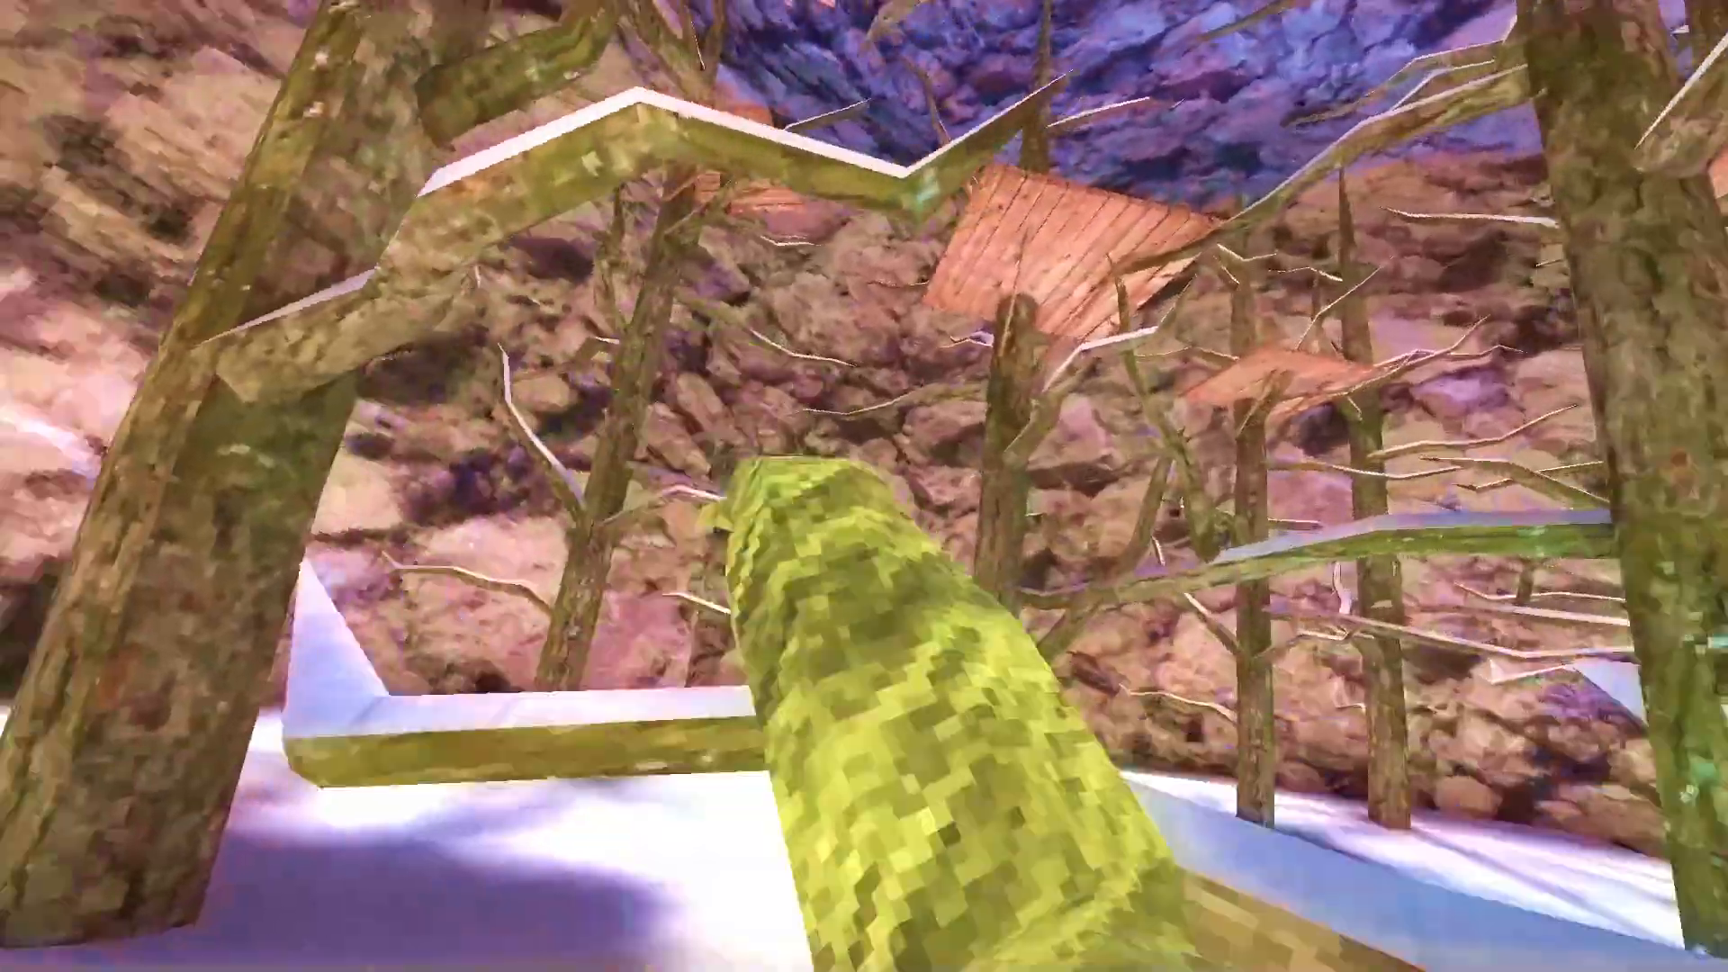
{"action": "mouse_move", "coordinate": [864, 486]}
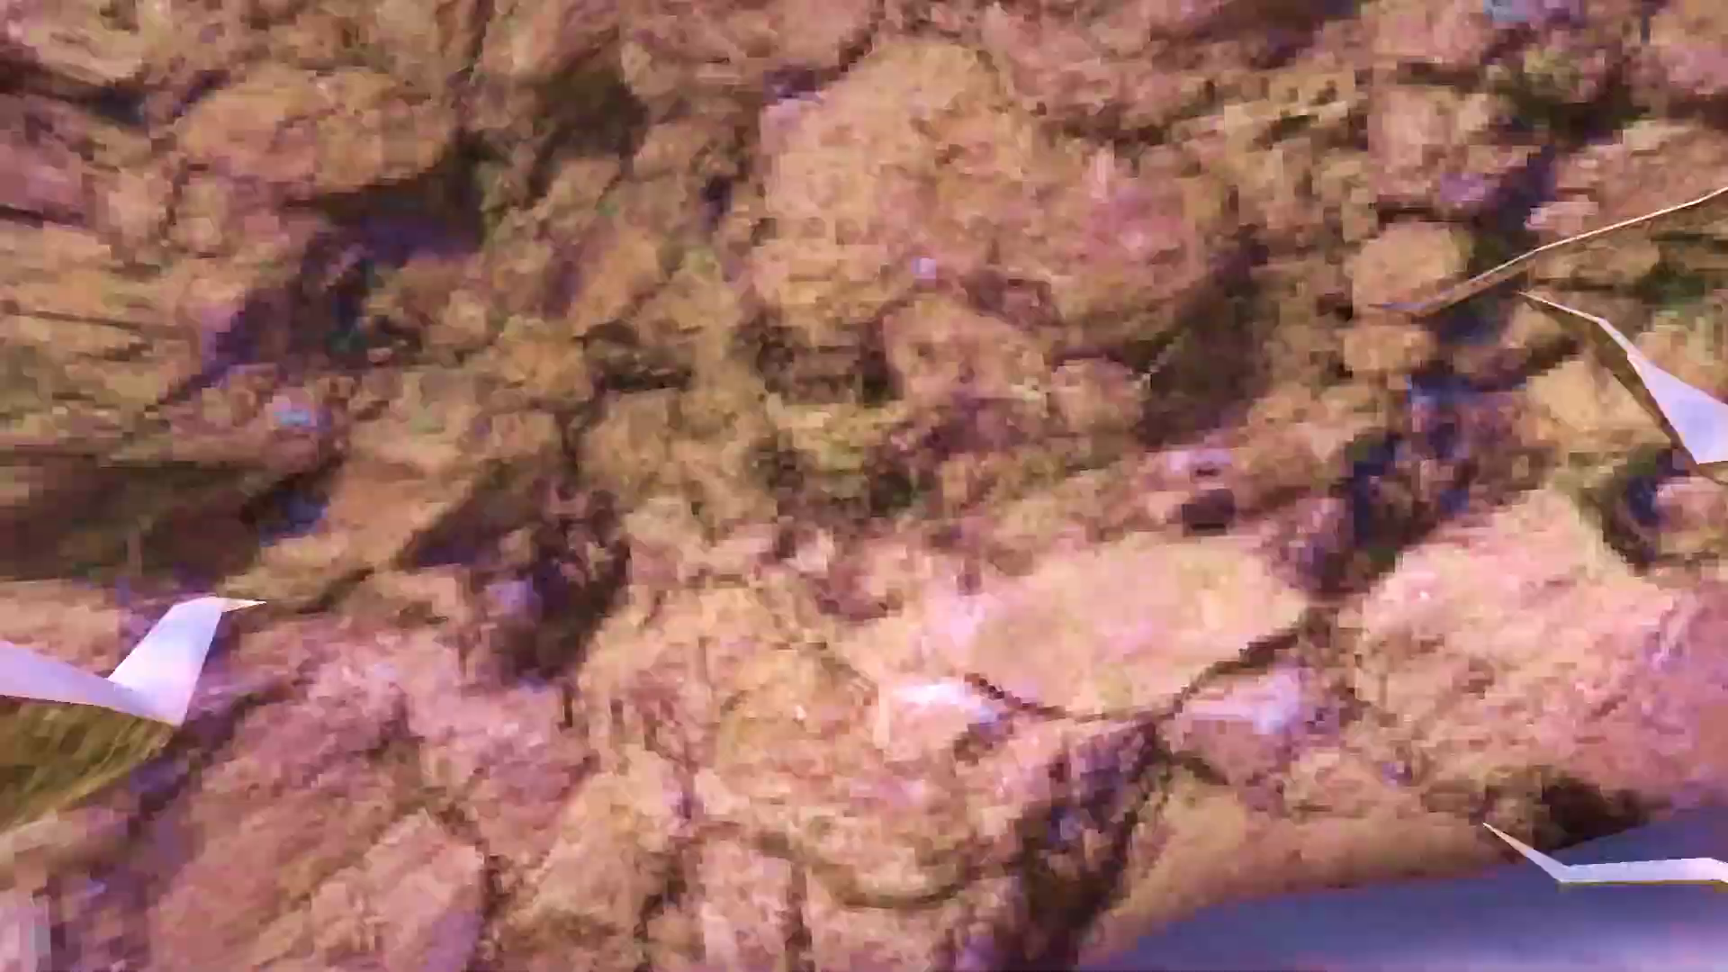
{"action": "mouse_move", "coordinate": [864, 486]}
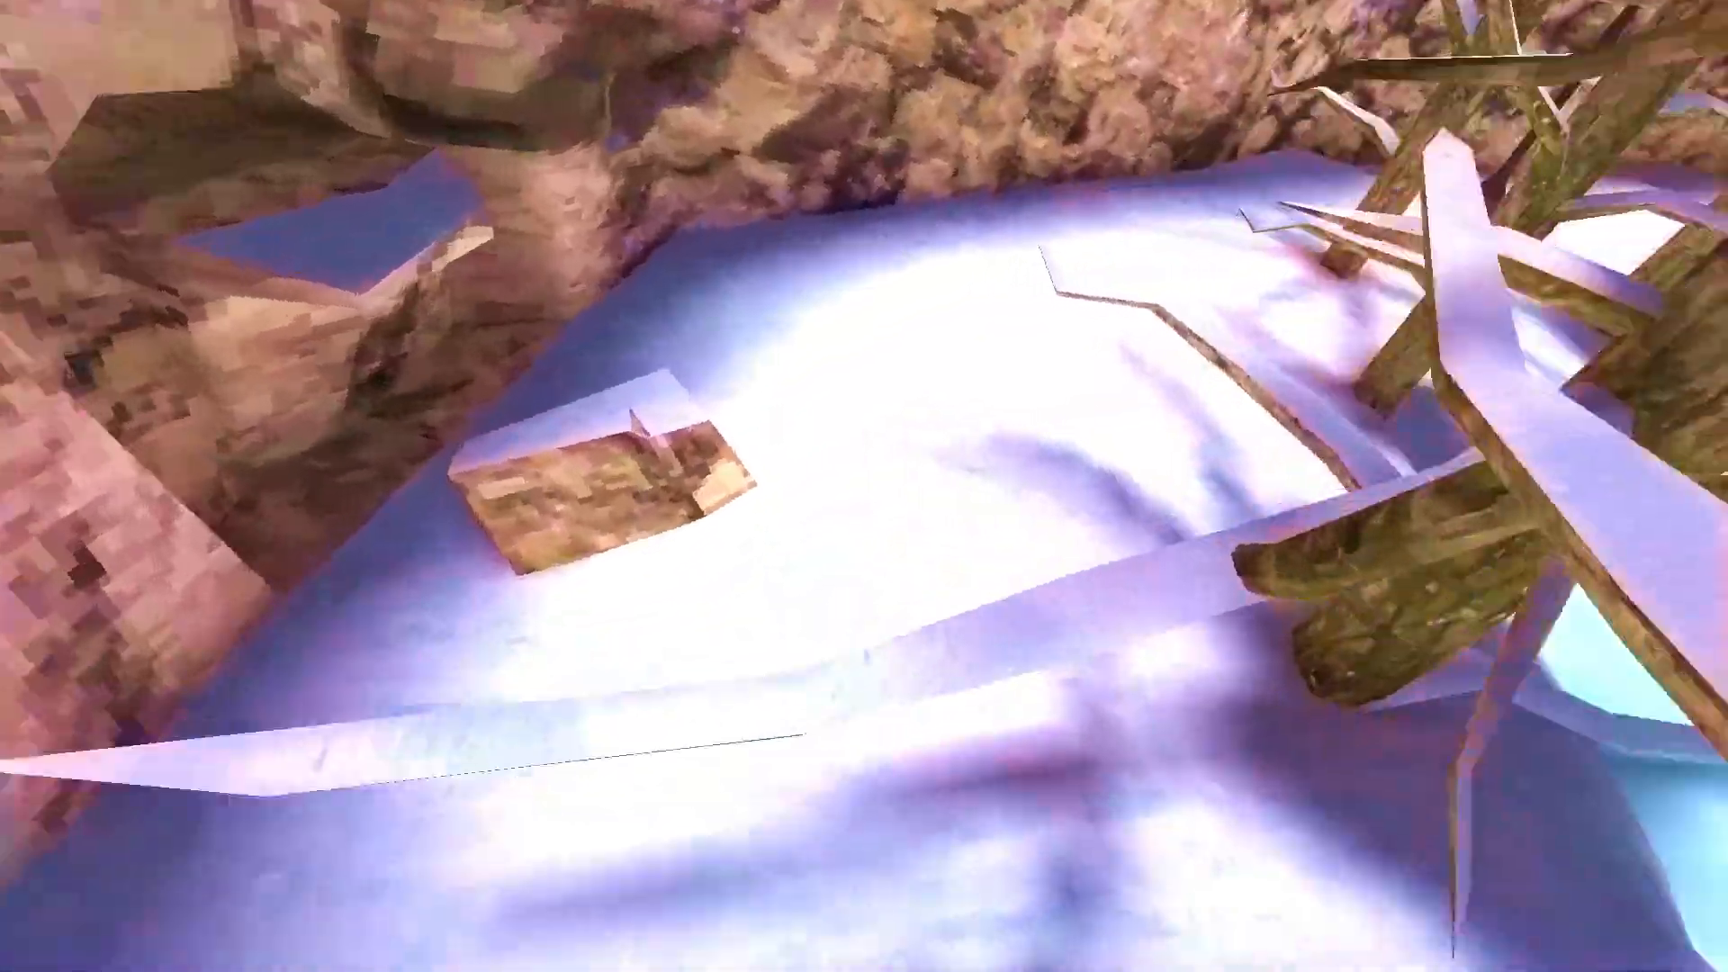
{"action": "mouse_move", "coordinate": [864, 486]}
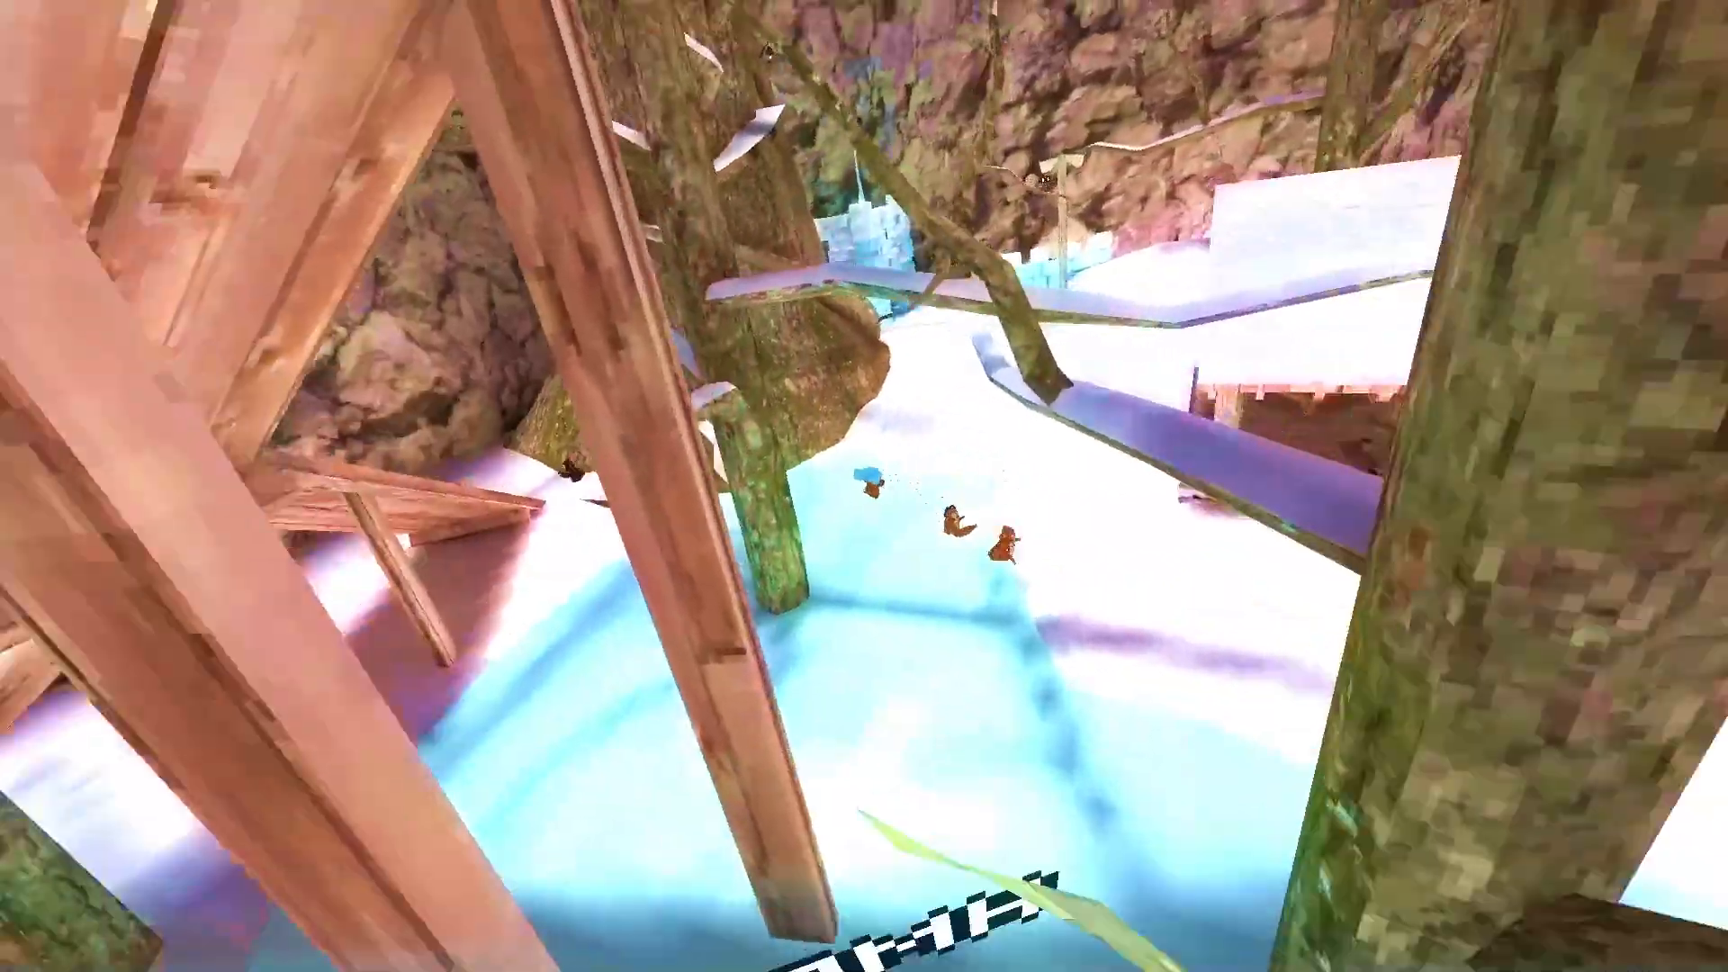
{"action": "mouse_move", "coordinate": [864, 486]}
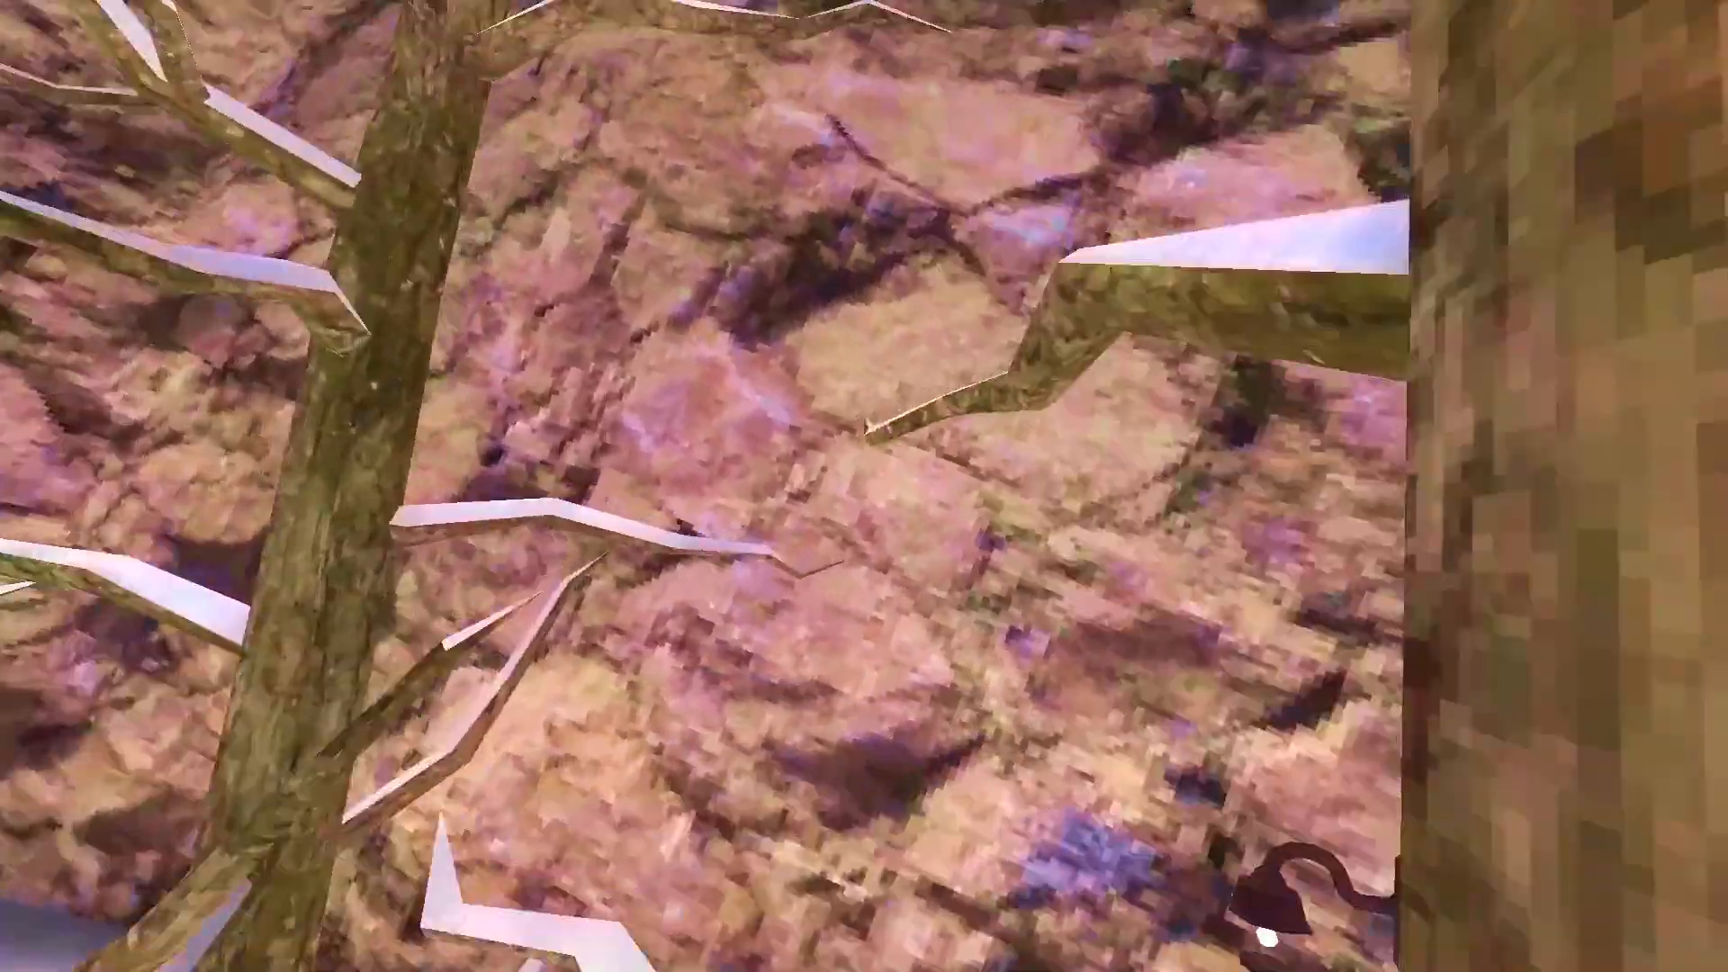
{"action": "mouse_move", "coordinate": [864, 486]}
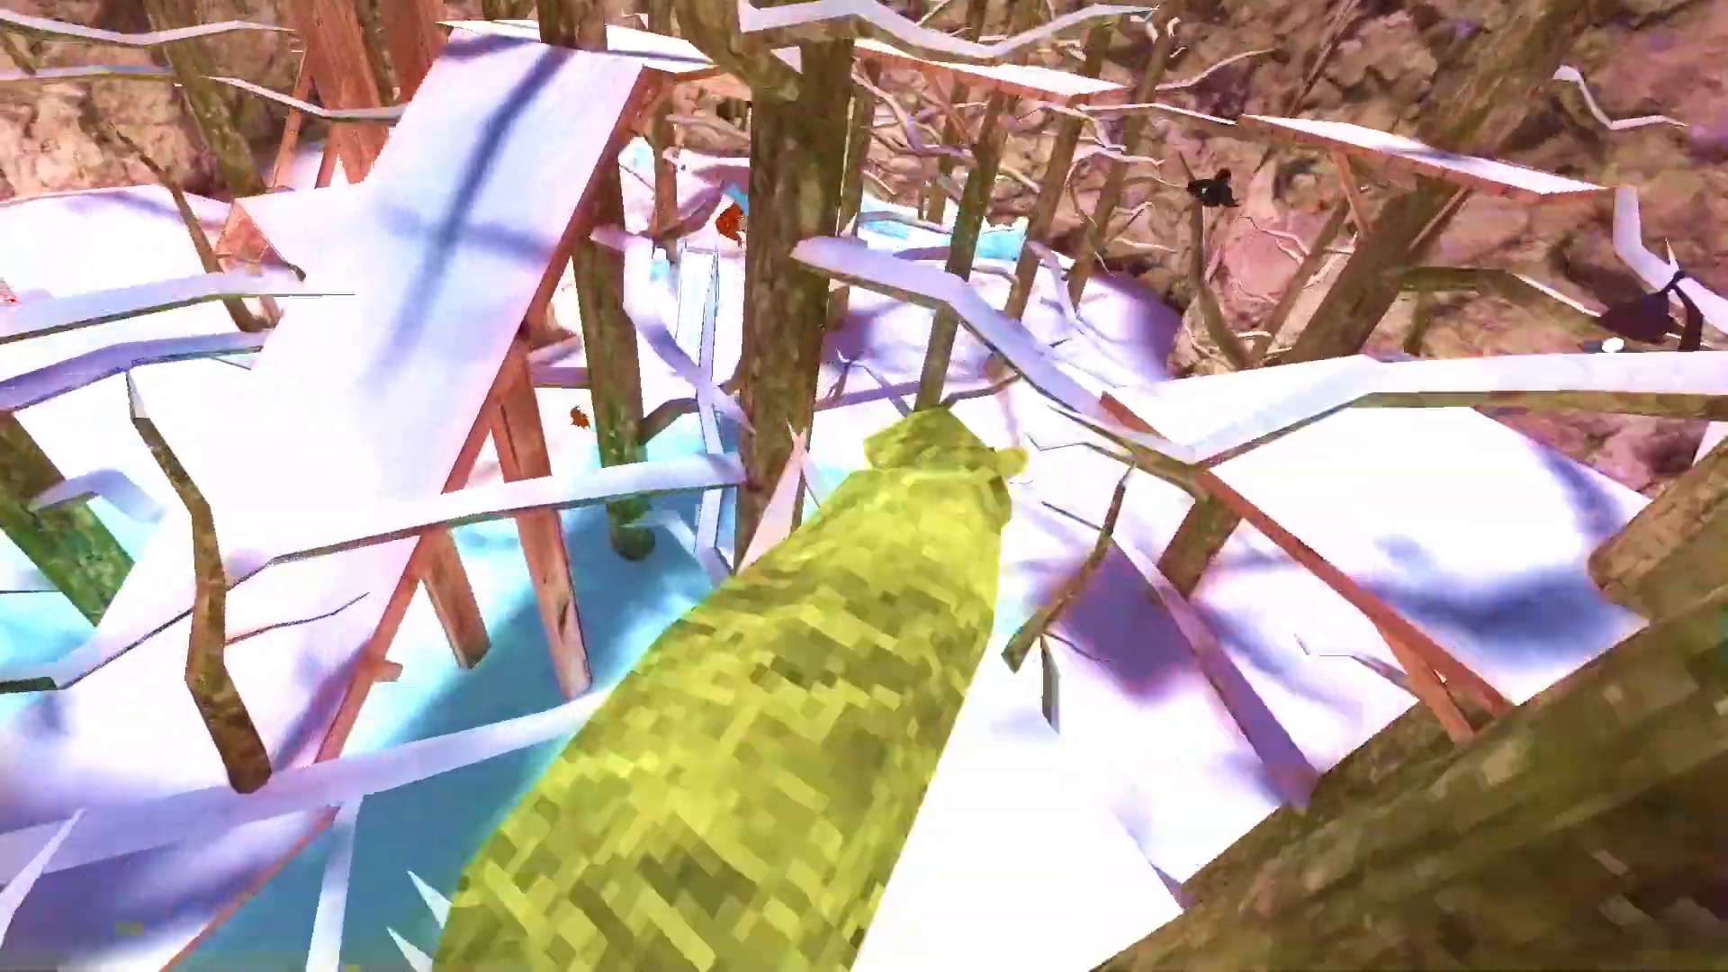
{"action": "mouse_move", "coordinate": [864, 486]}
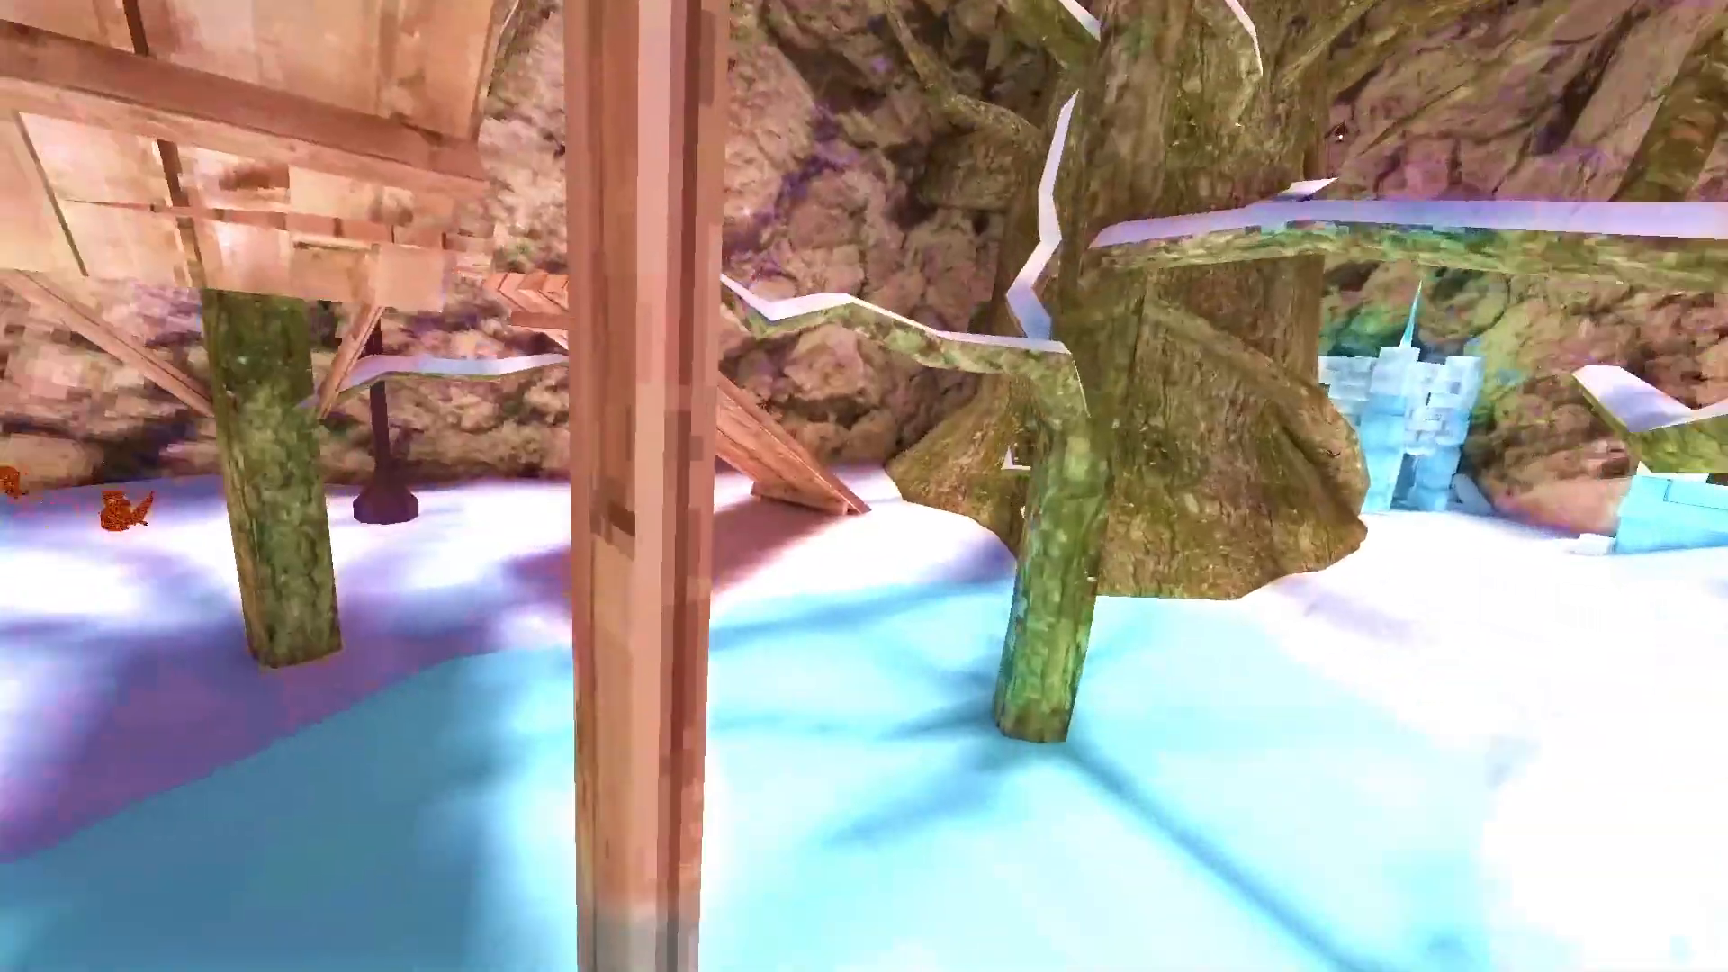
{"action": "mouse_move", "coordinate": [864, 486]}
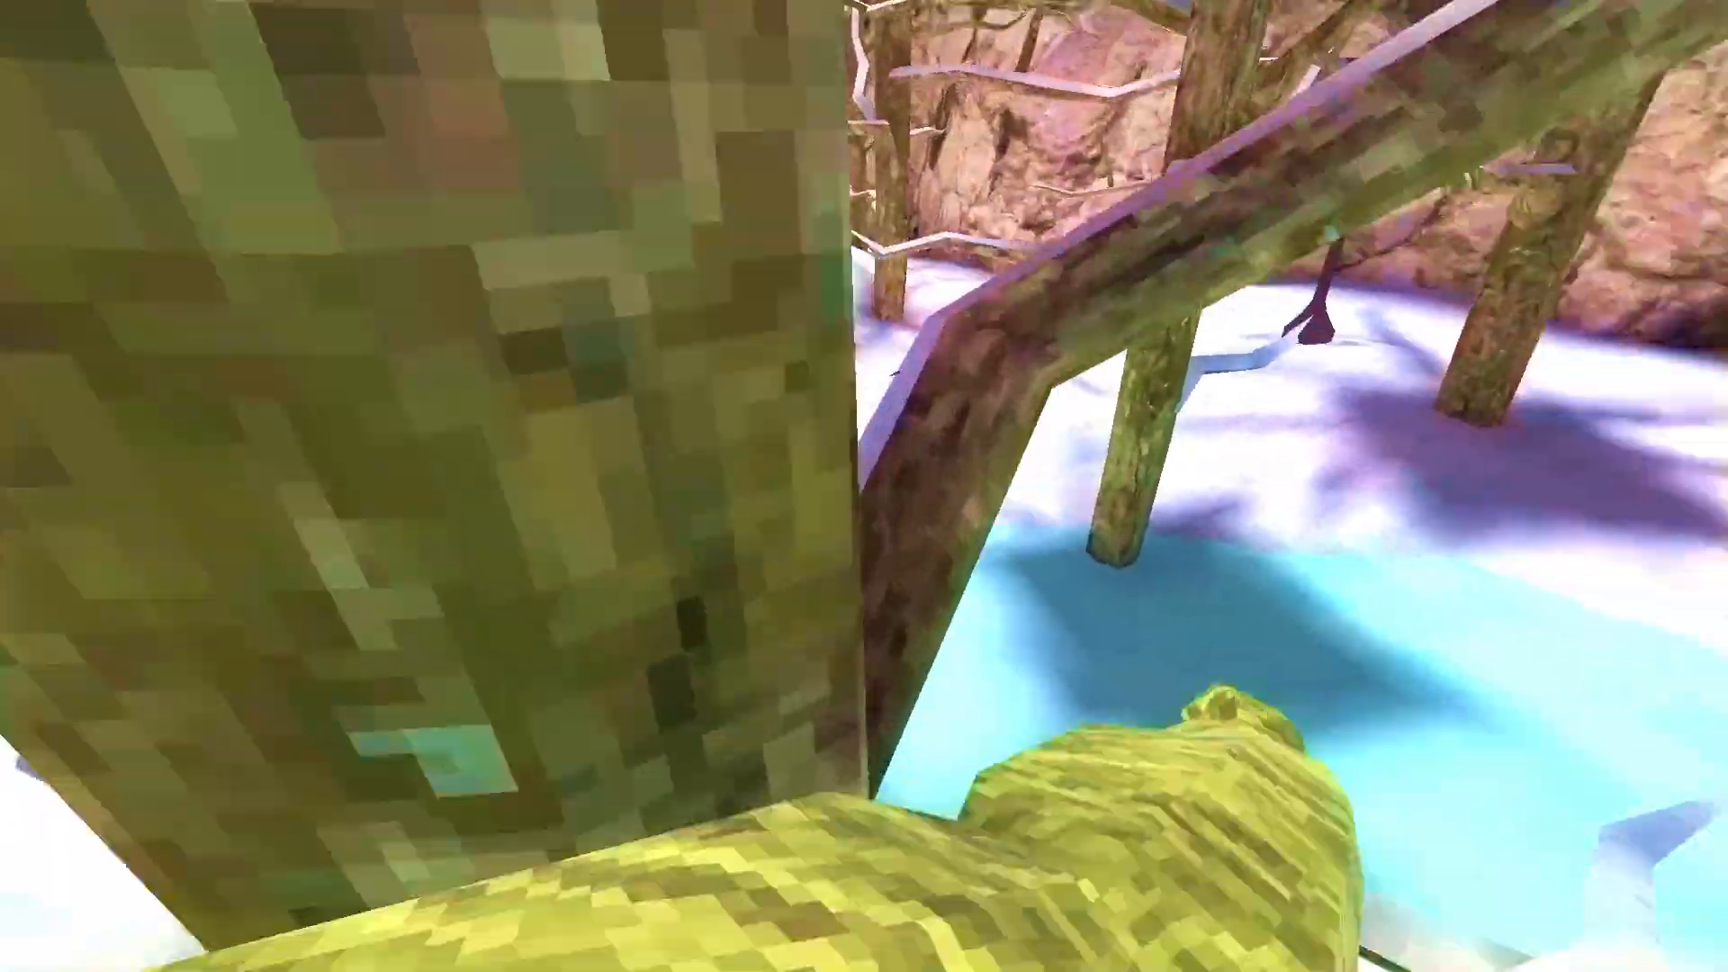
{"action": "mouse_move", "coordinate": [864, 486]}
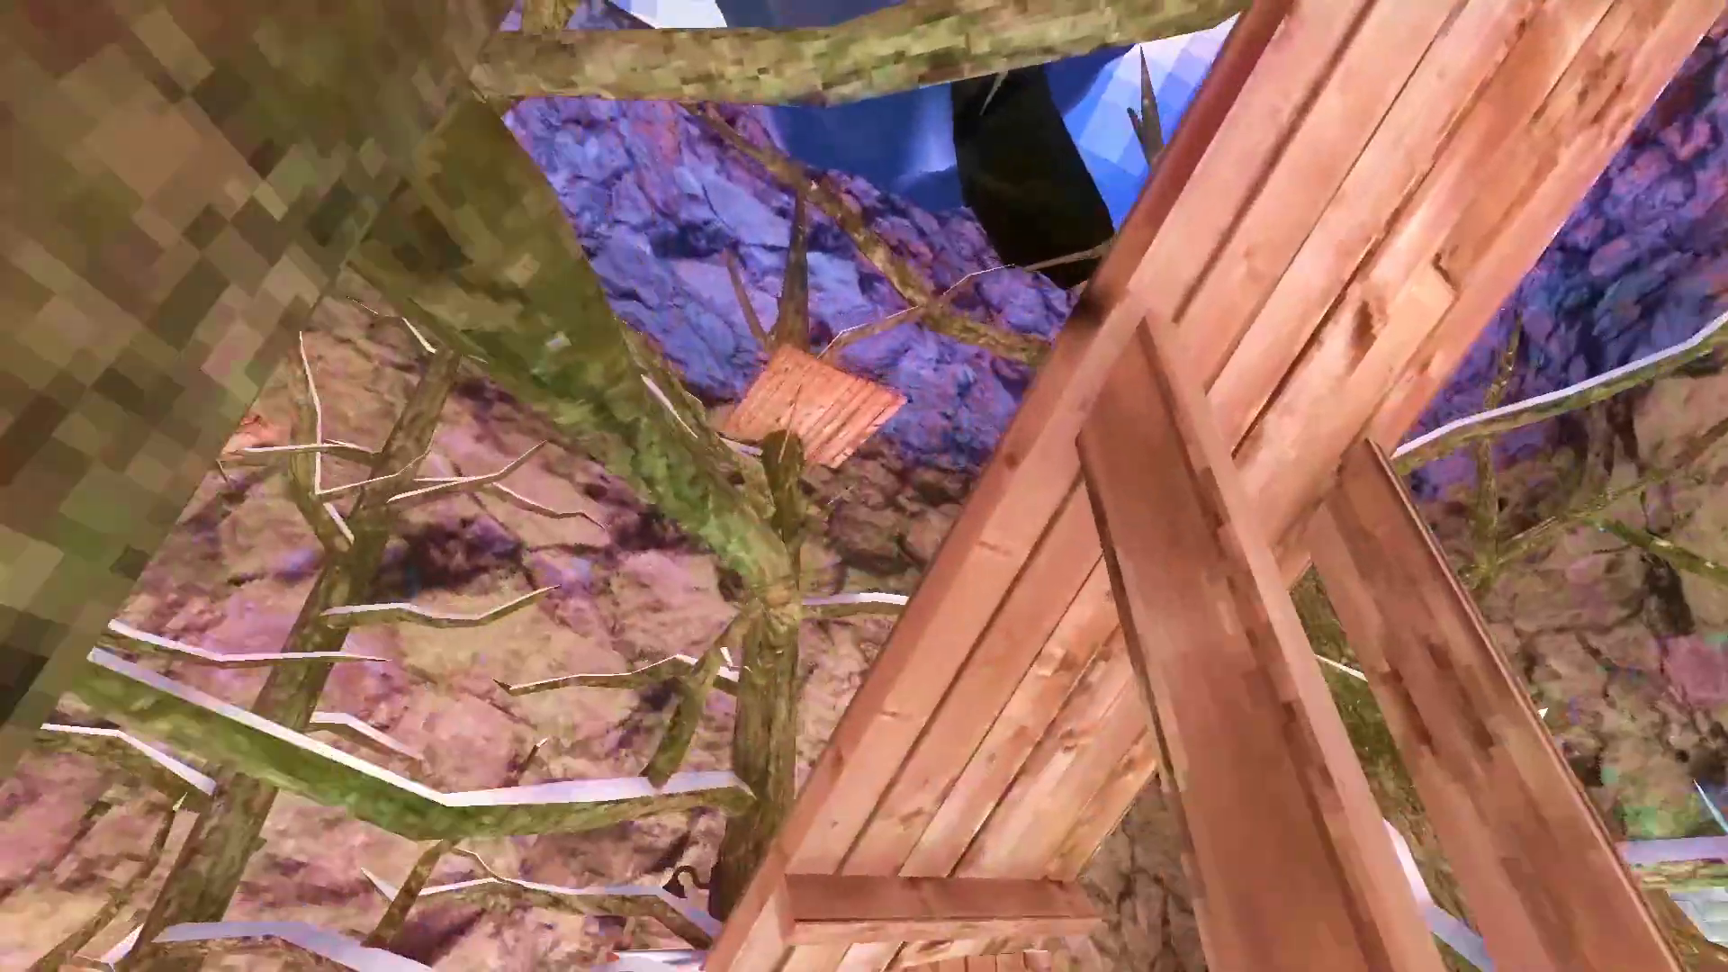
{"action": "mouse_move", "coordinate": [864, 486]}
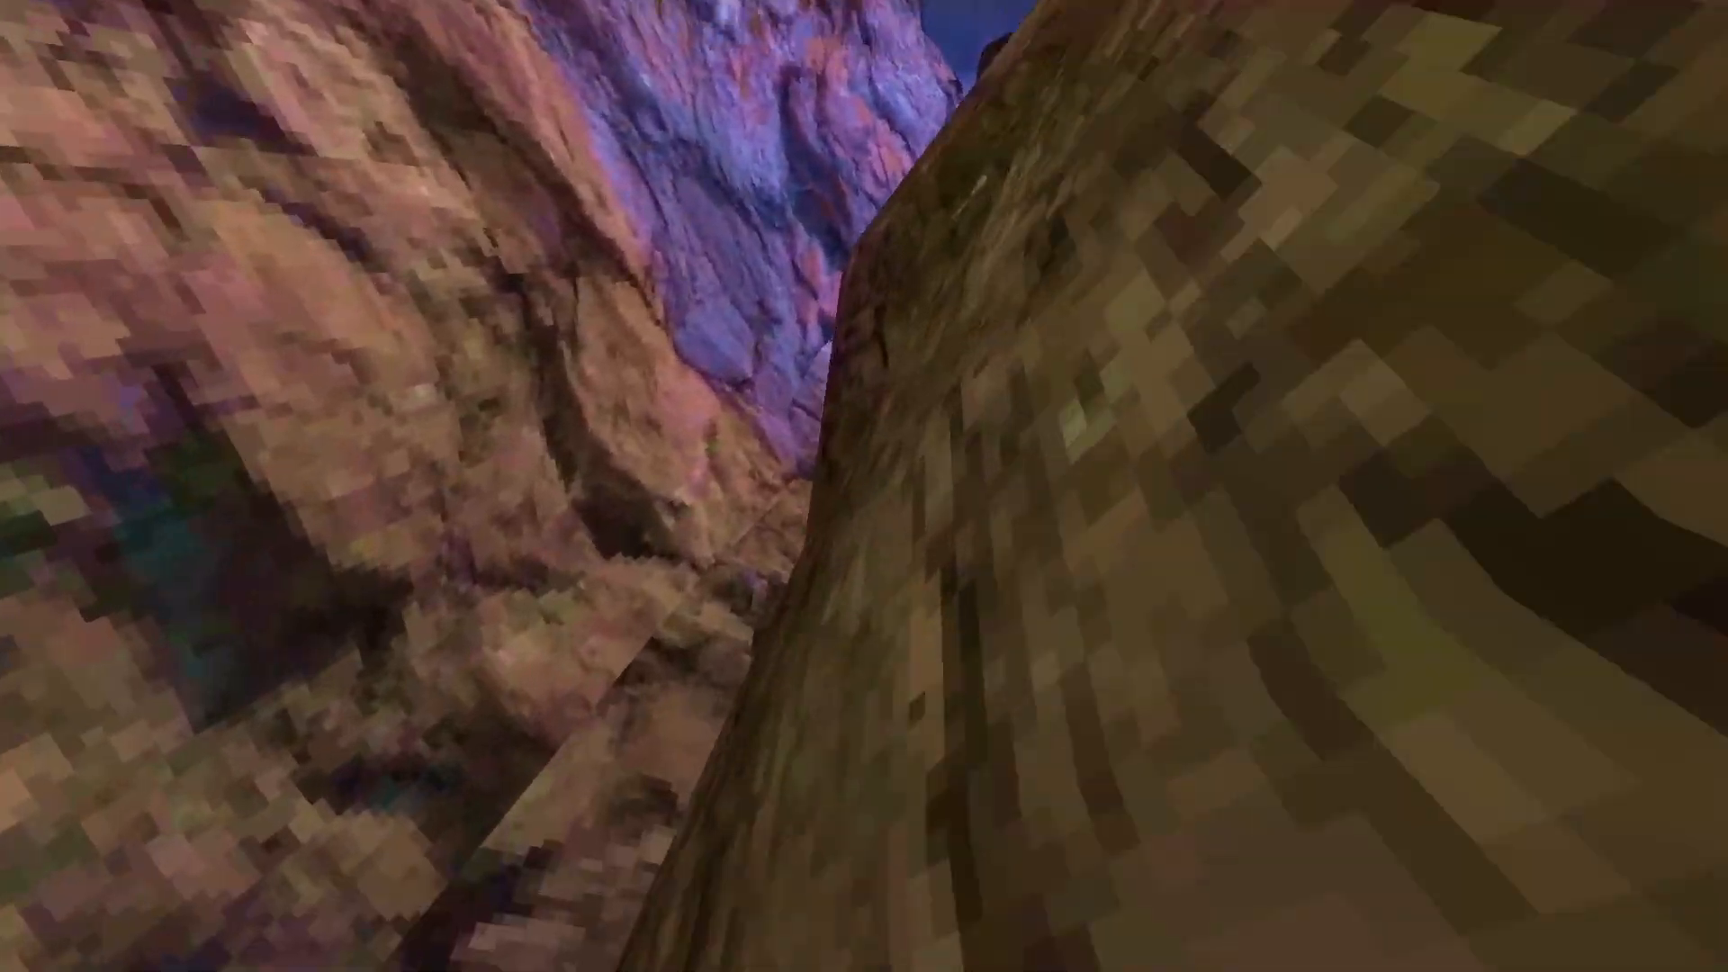
{"action": "mouse_move", "coordinate": [864, 486]}
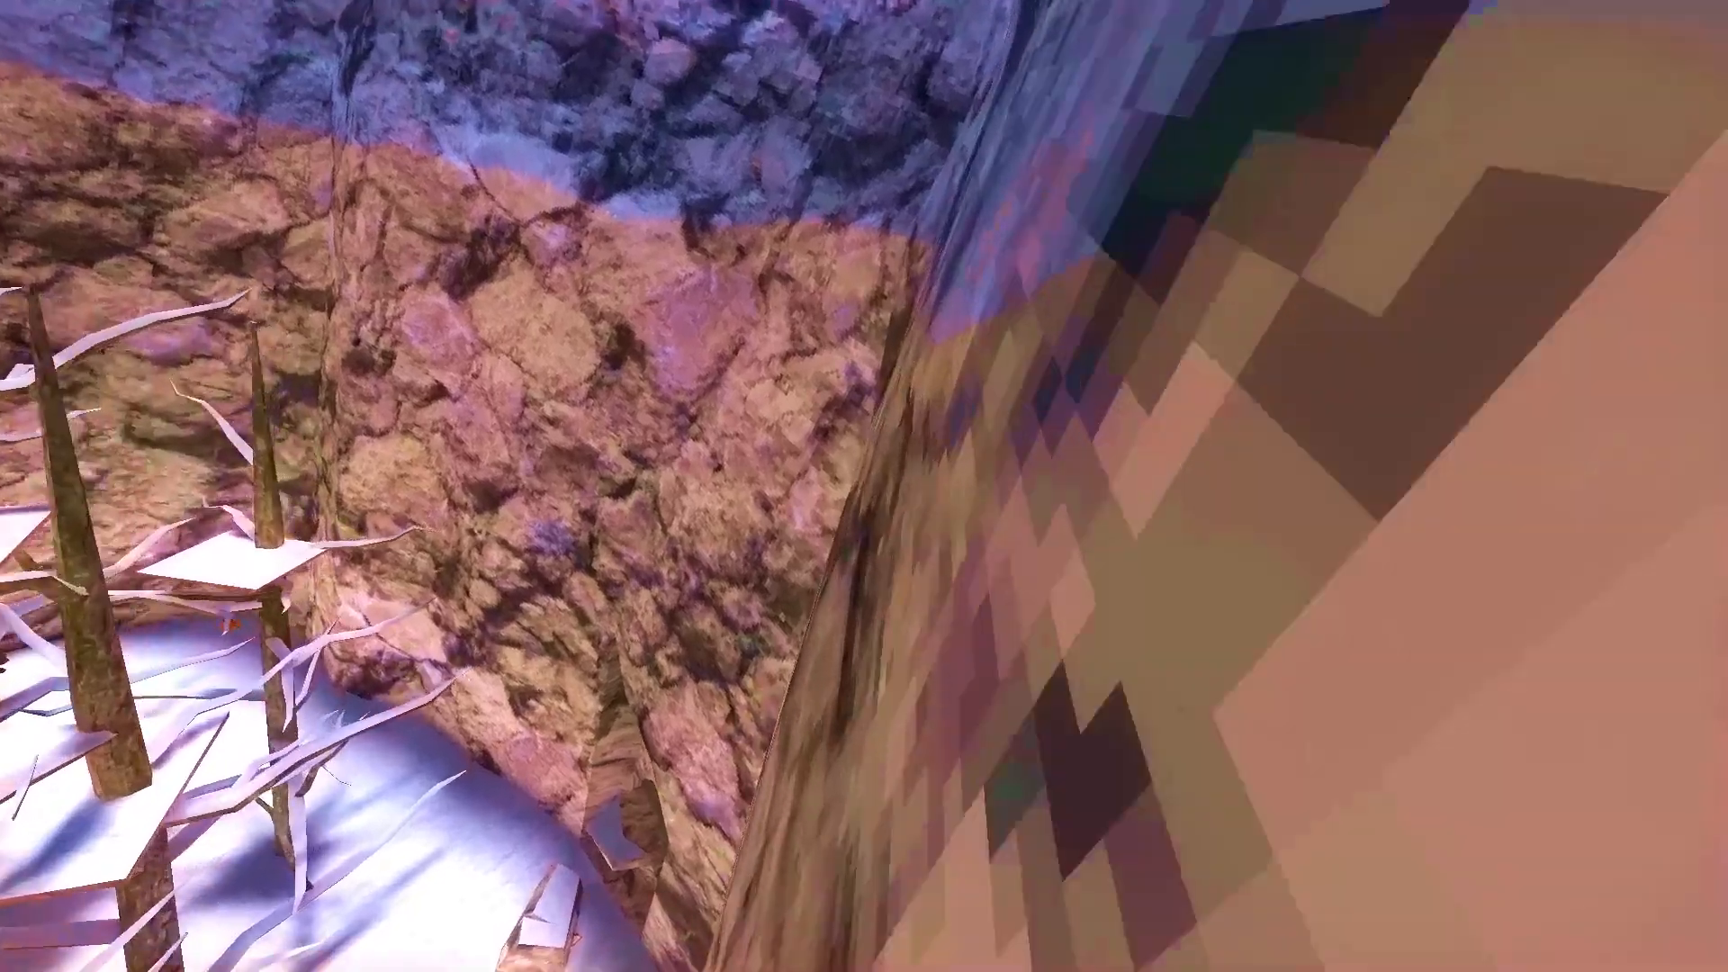
{"action": "mouse_move", "coordinate": [864, 485]}
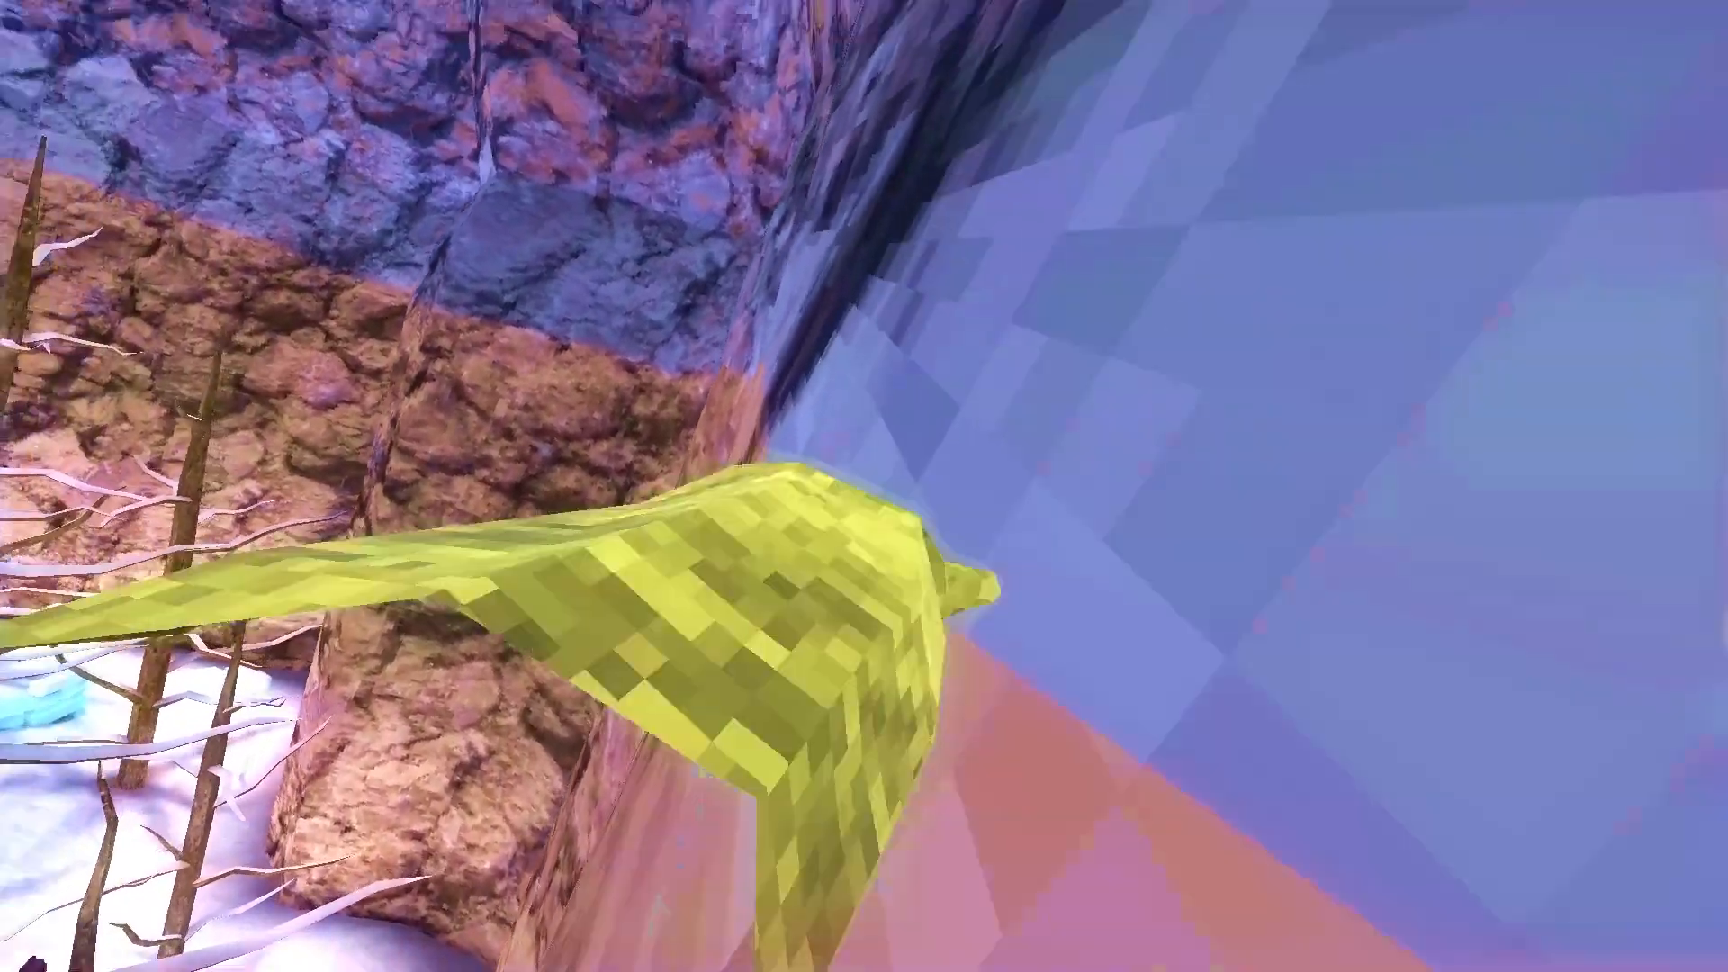
{"action": "mouse_move", "coordinate": [864, 486]}
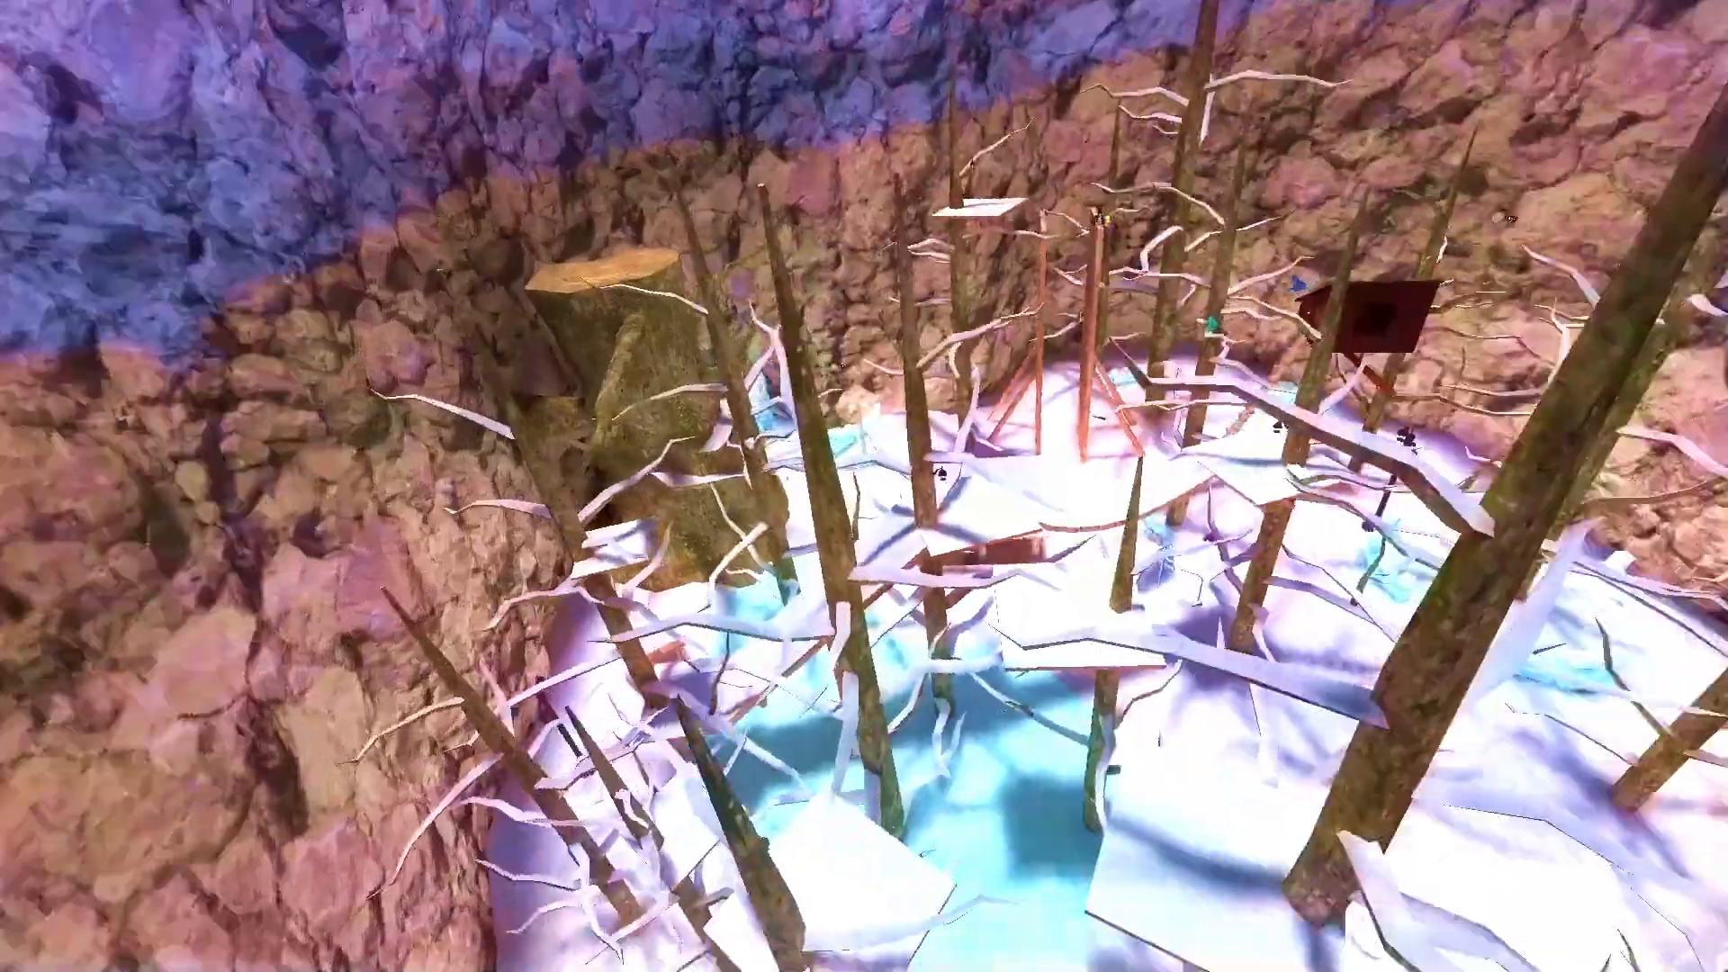
{"action": "mouse_move", "coordinate": [863, 486]}
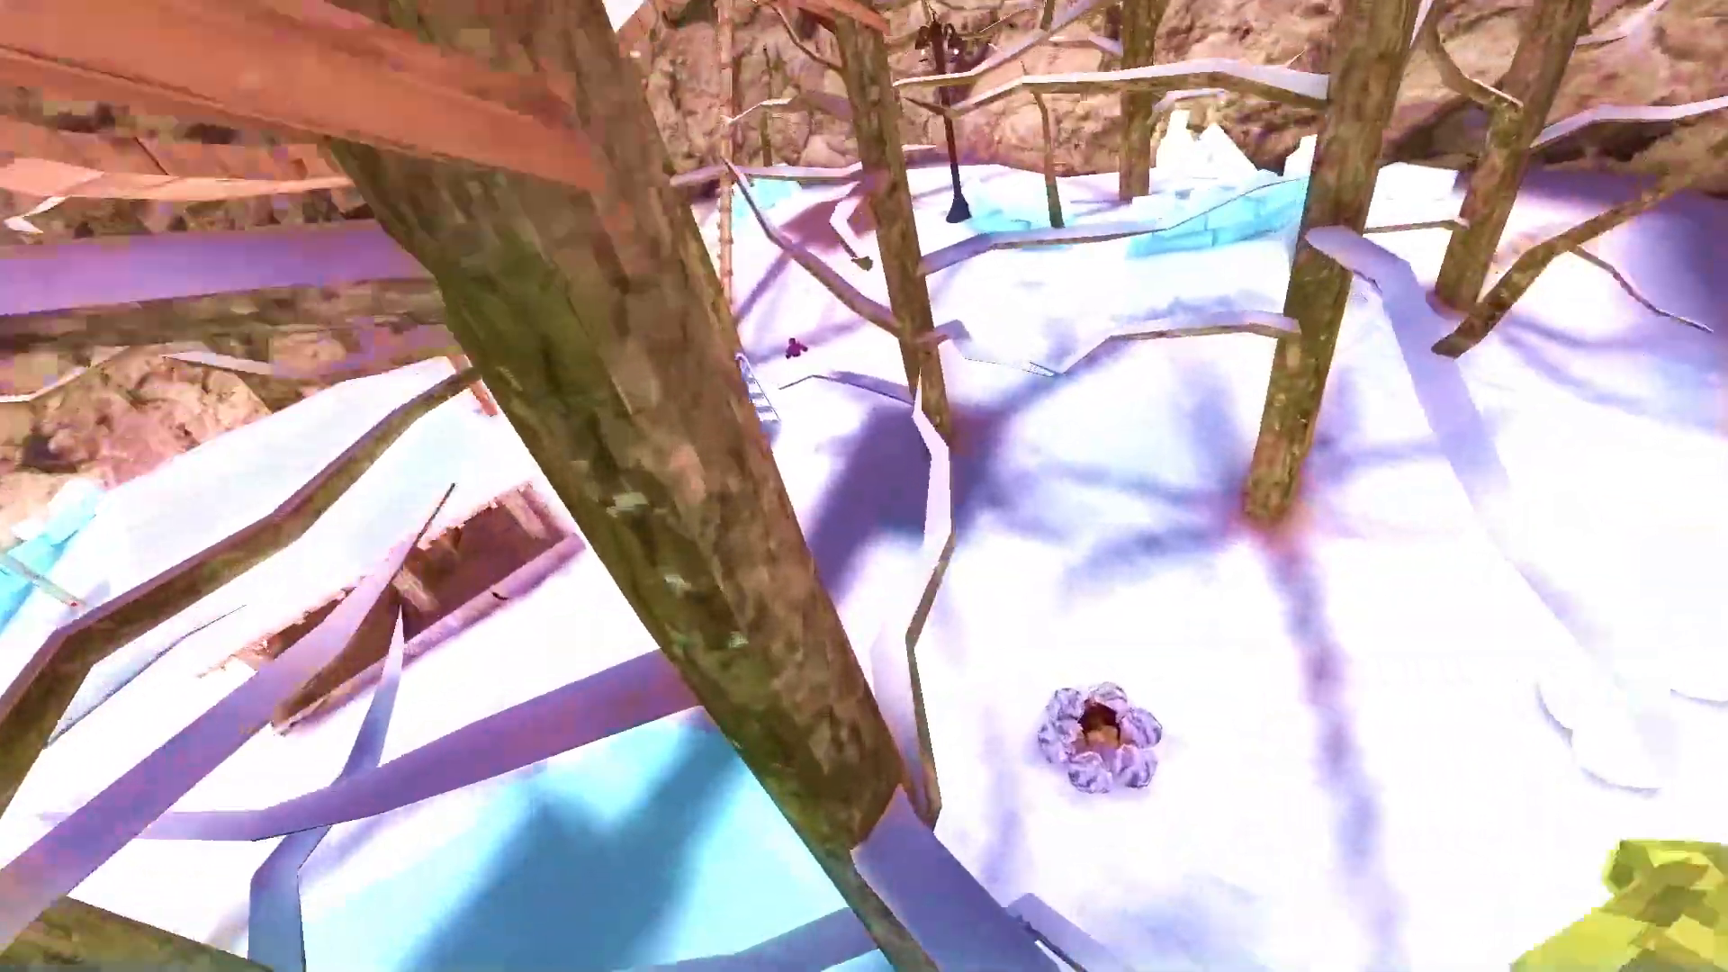
{"action": "mouse_move", "coordinate": [864, 486]}
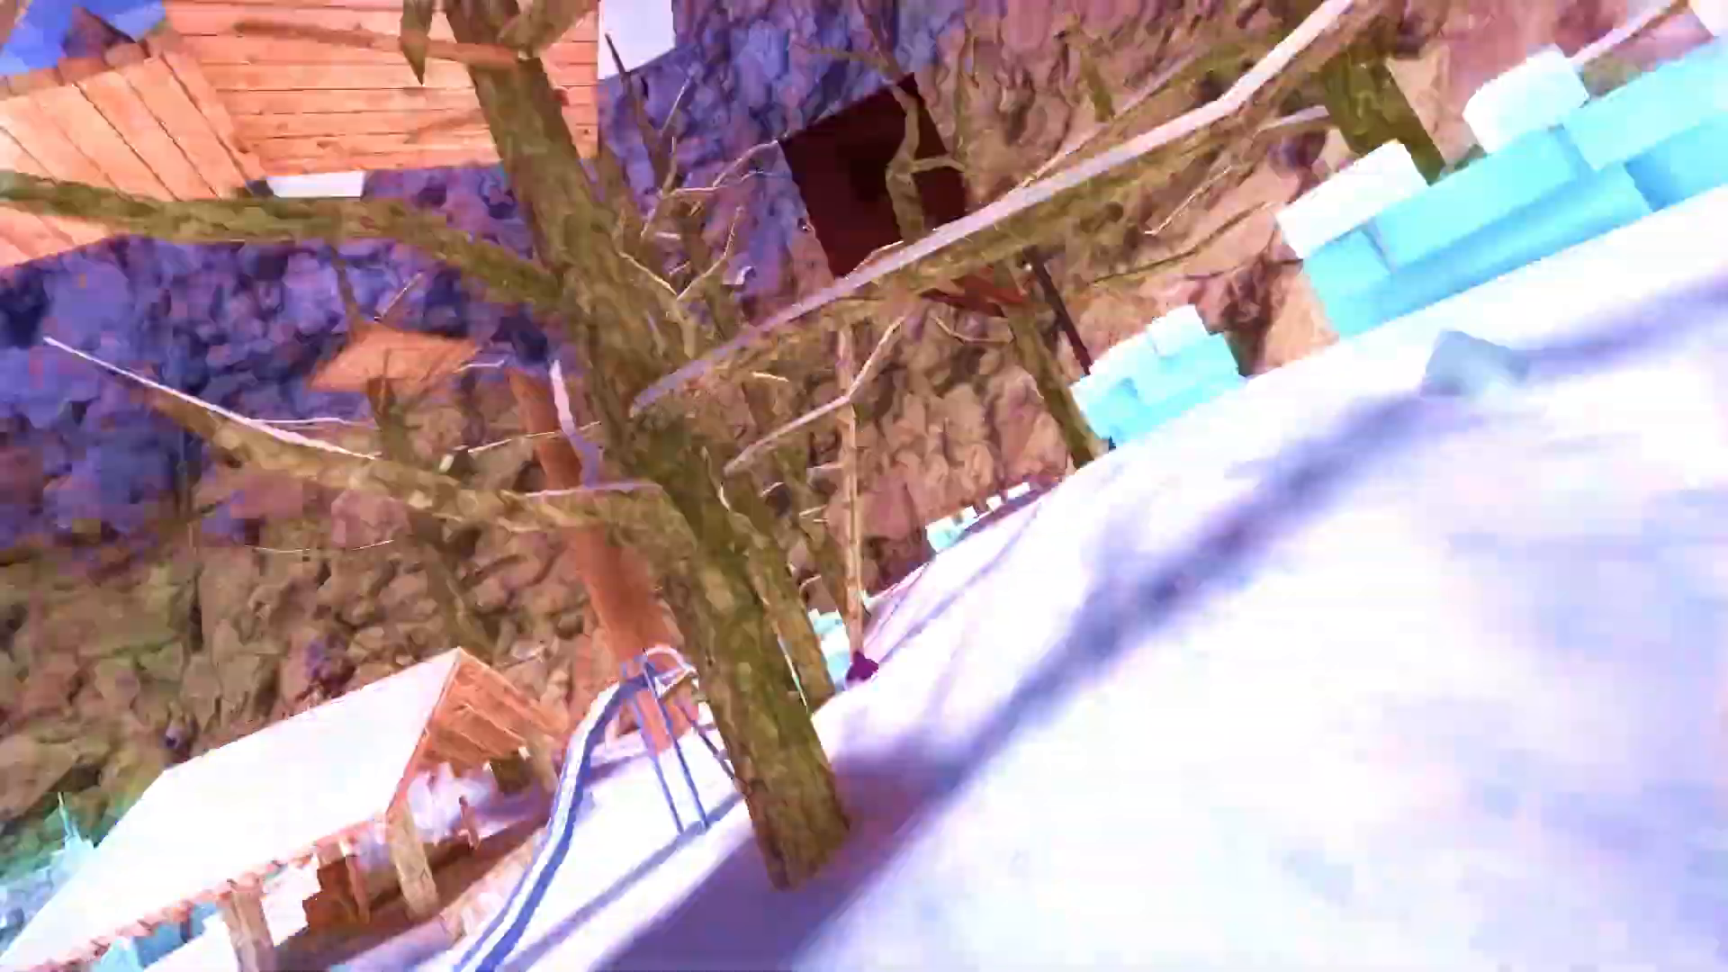